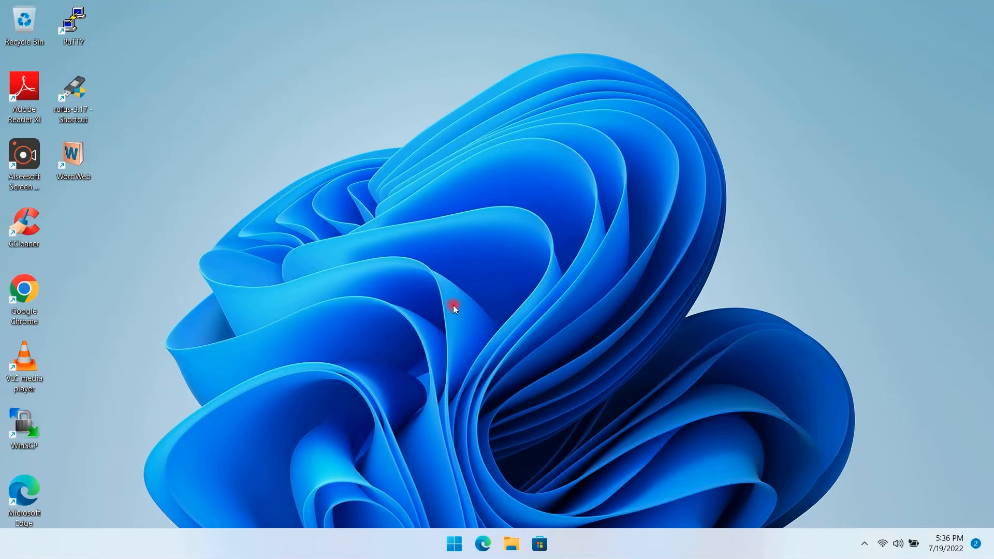
mouse_move(476, 230)
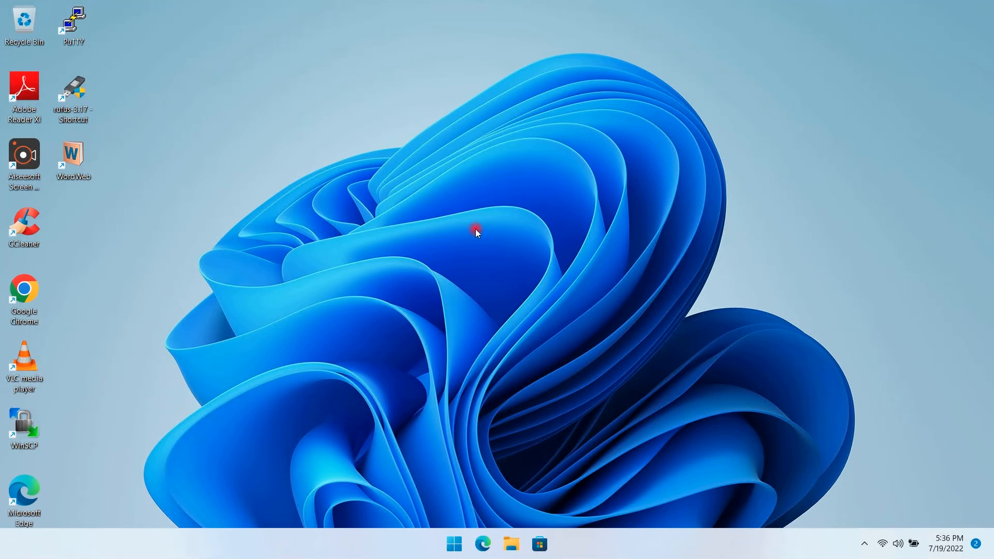
mouse_move(479, 241)
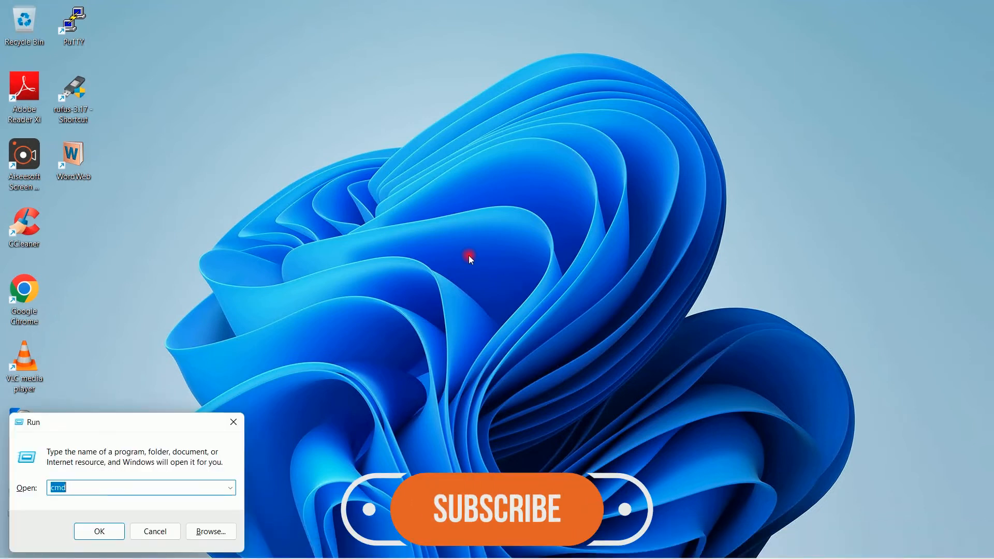
Check the Windows version with winver and the hostname, then close the command window.
text(winv)
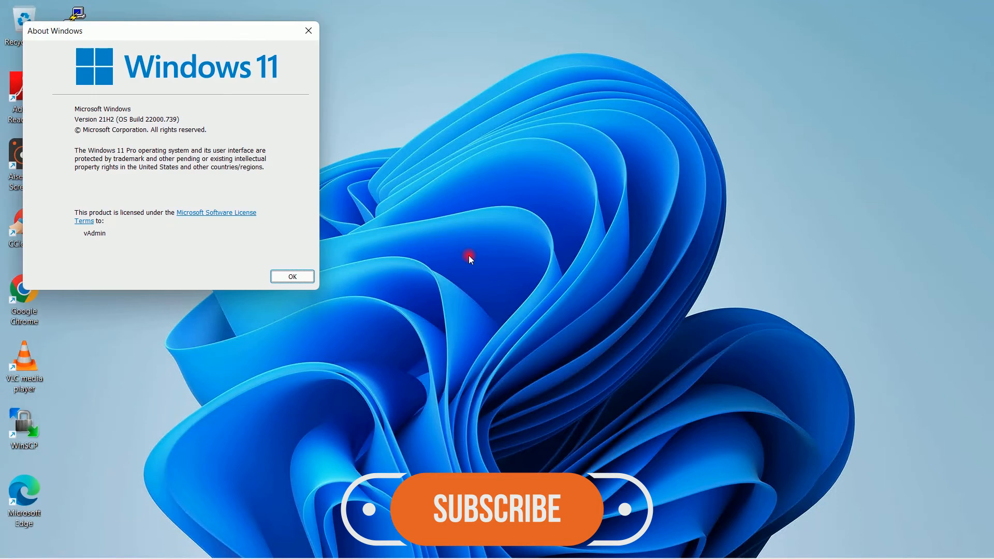
click(291, 276)
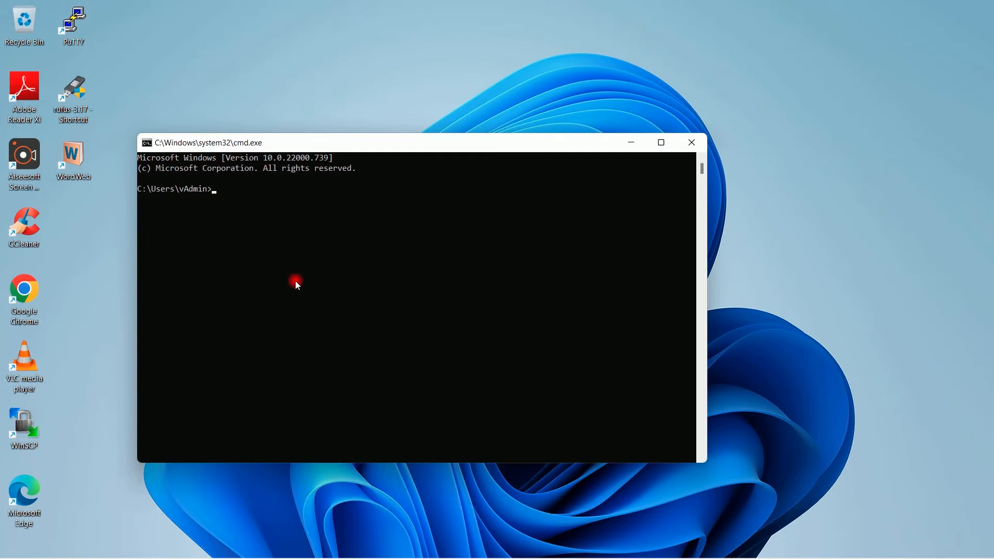
text(hostname)
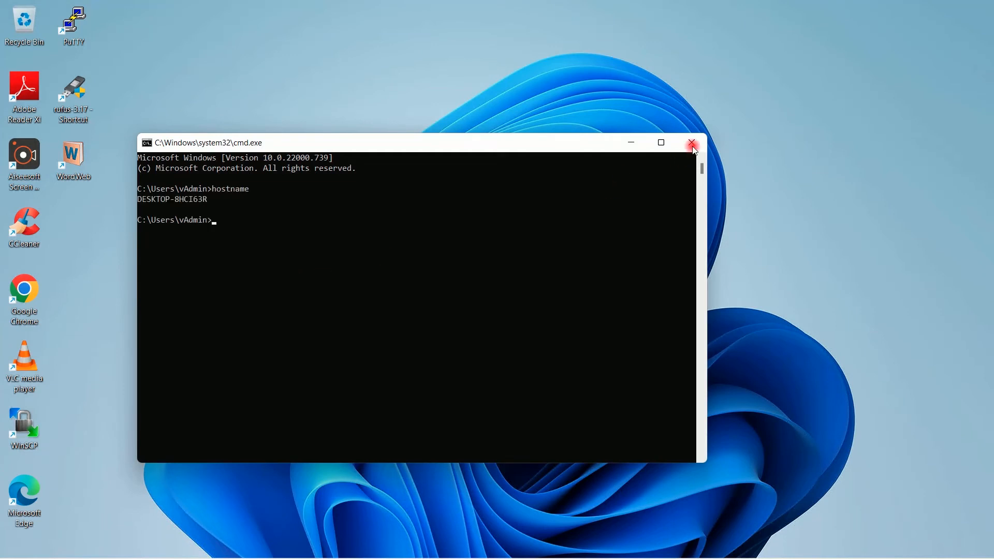
click(691, 142)
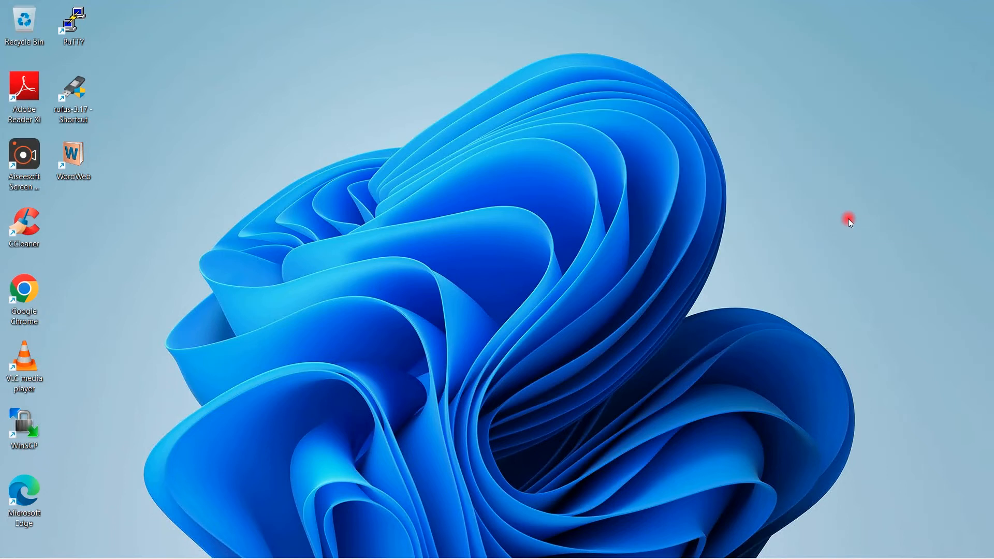
mouse_move(643, 5)
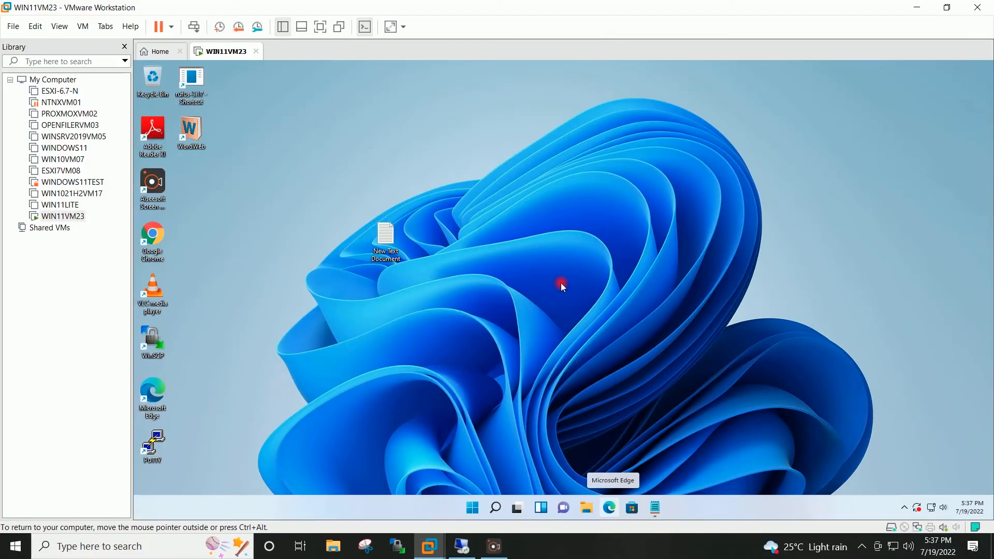
mouse_move(556, 260)
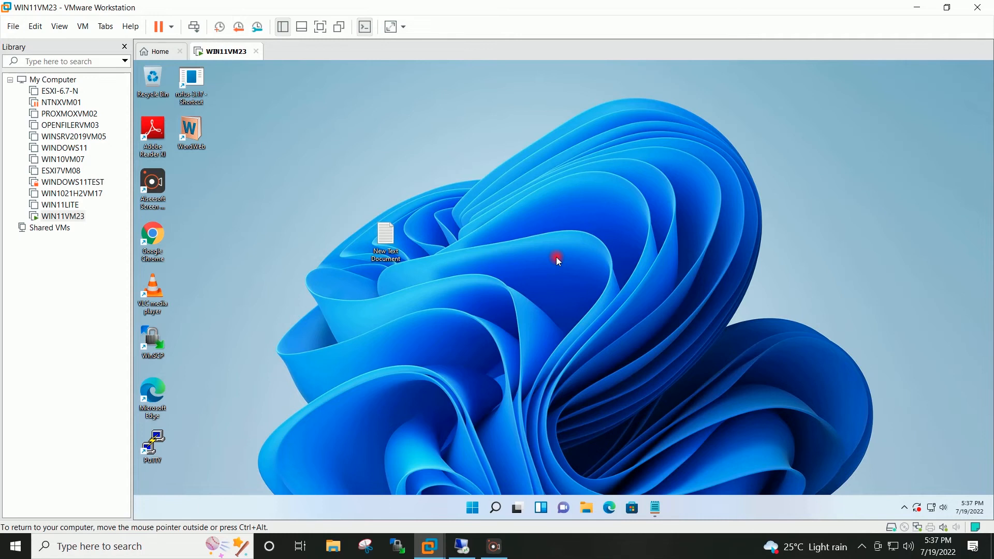
mouse_move(549, 233)
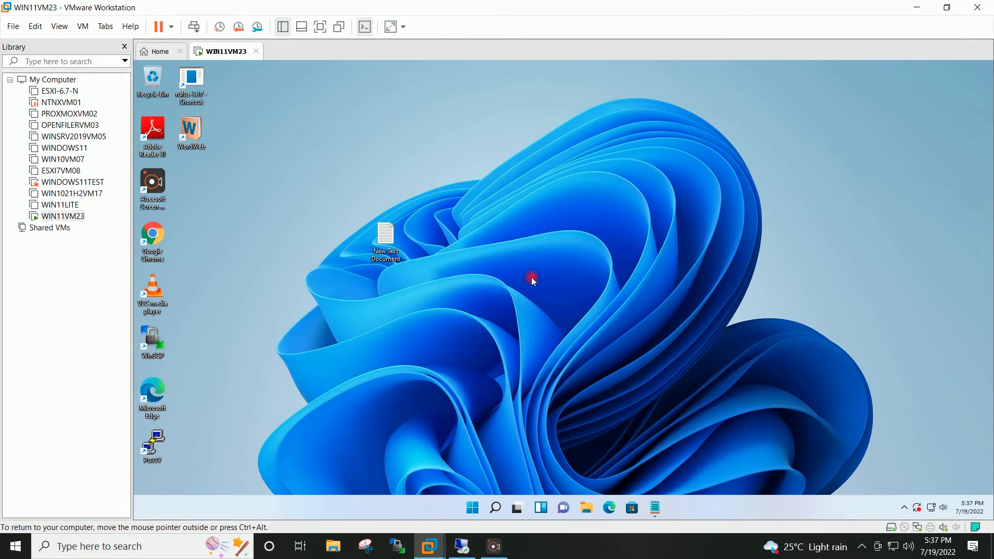
mouse_move(532, 271)
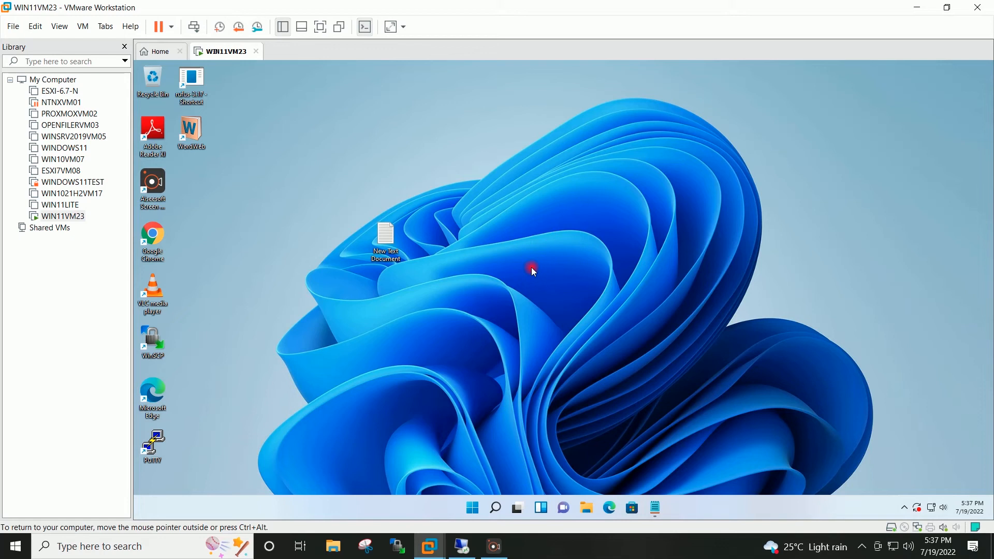
mouse_move(576, 347)
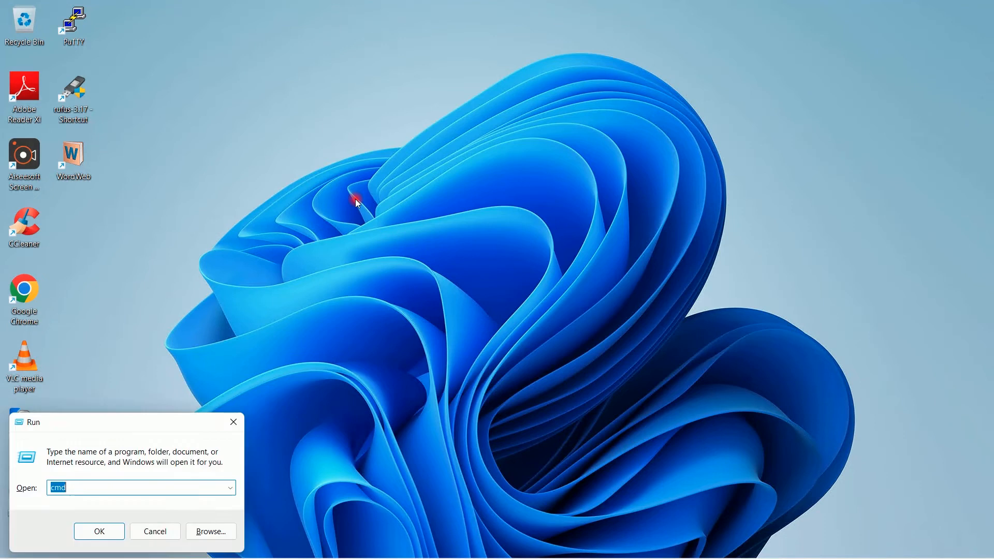
Run 'wmic useraccount get name,sid' in Command Prompt and reposition its window.
click(99, 531)
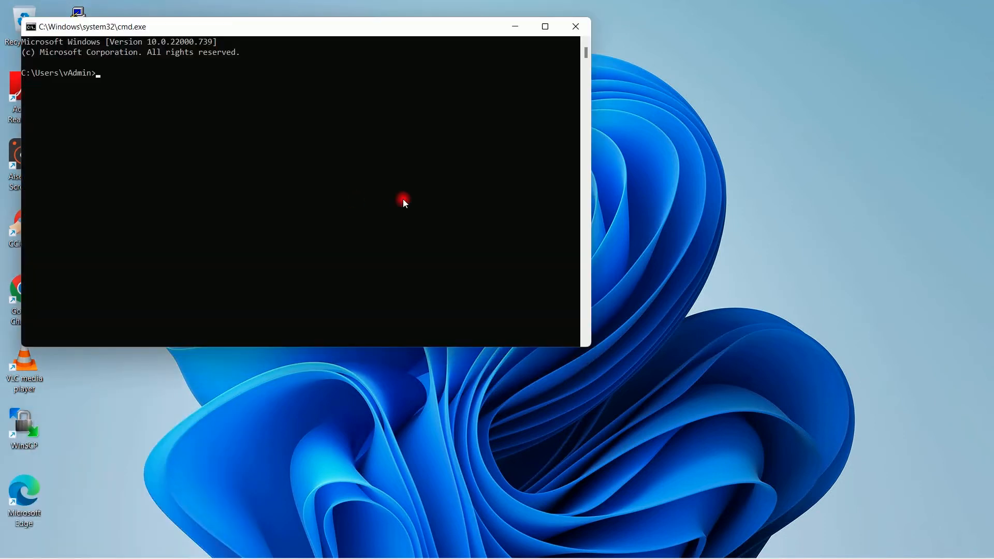
text(wmic useraccount get name,sid)
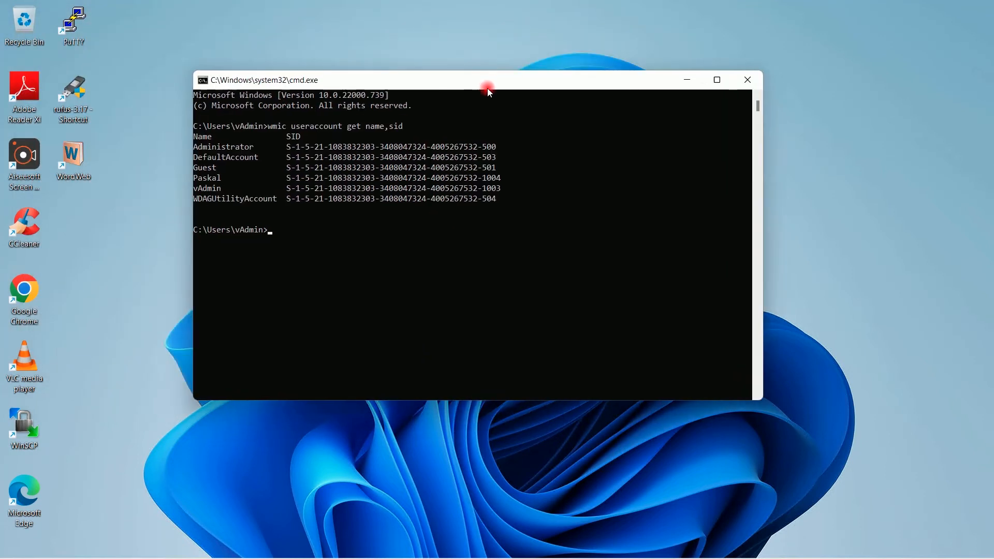
drag(488, 86, 500, 98)
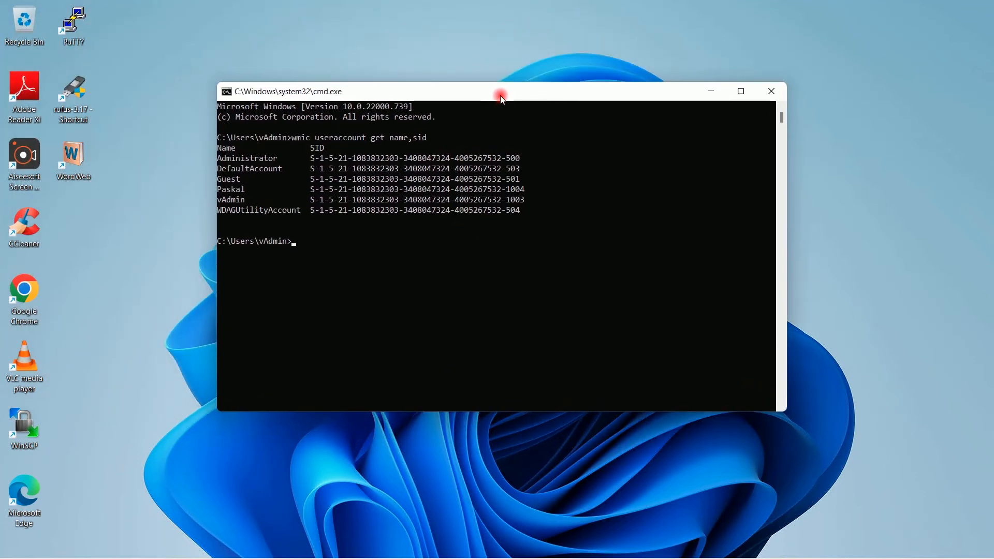
mouse_move(380, 201)
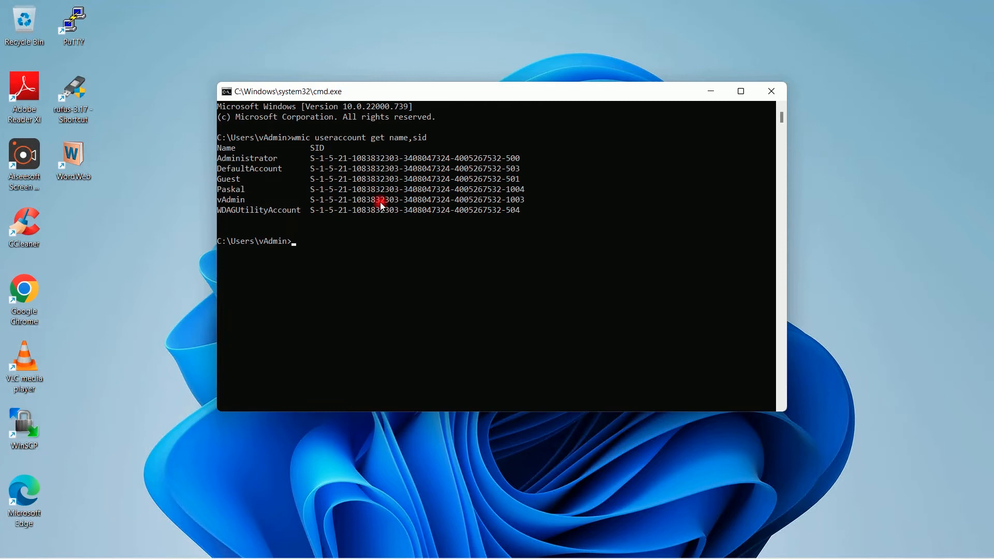
mouse_move(342, 236)
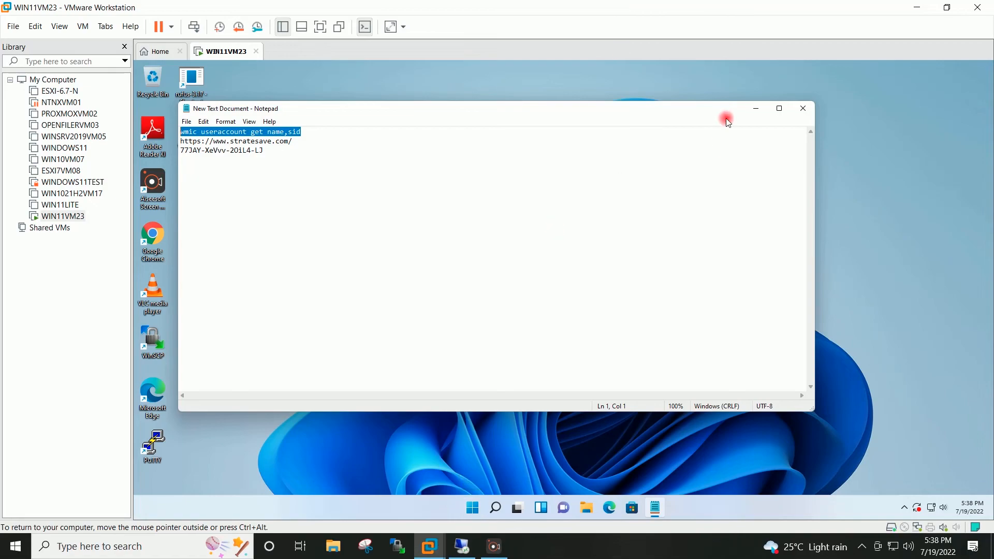
In the VM, close the notes and run 'wmic useraccount get name,sid' in a centred cmd window.
click(803, 109)
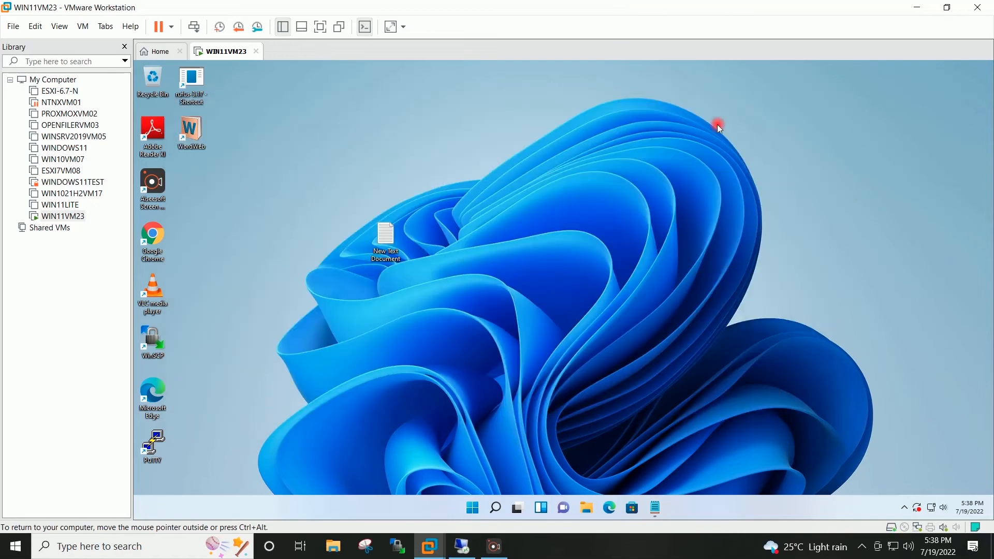
mouse_move(457, 520)
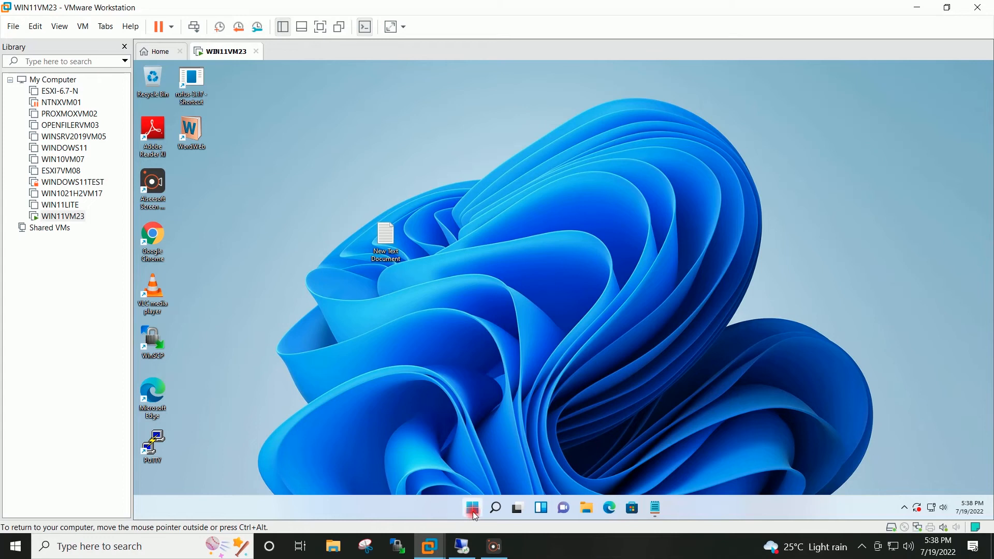
click(472, 507)
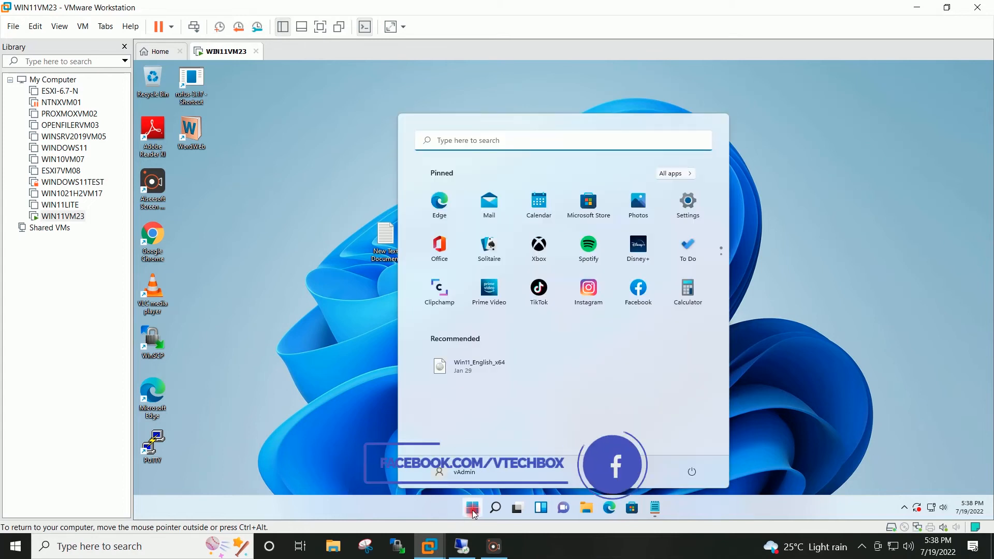
text(cmd)
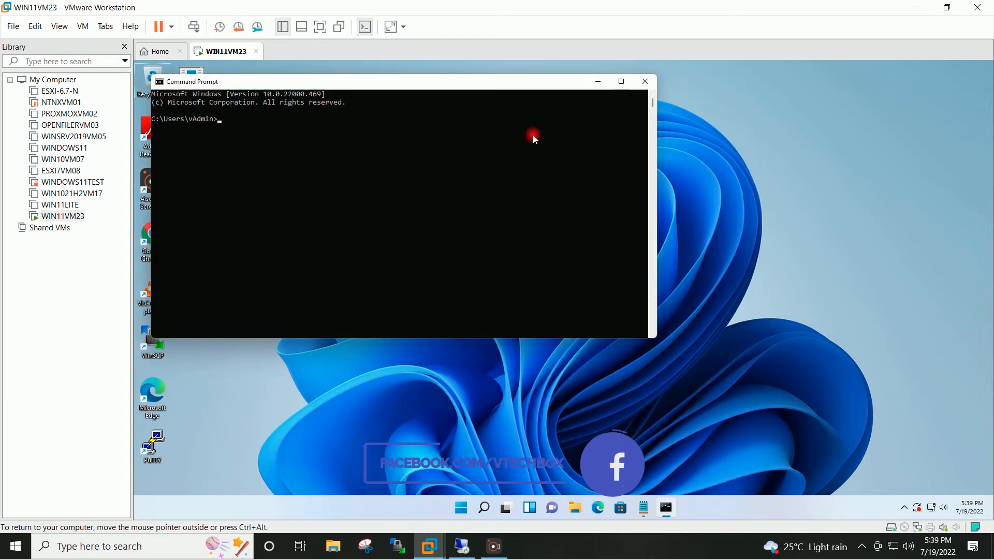
text(wmic useraccount get name,sid)
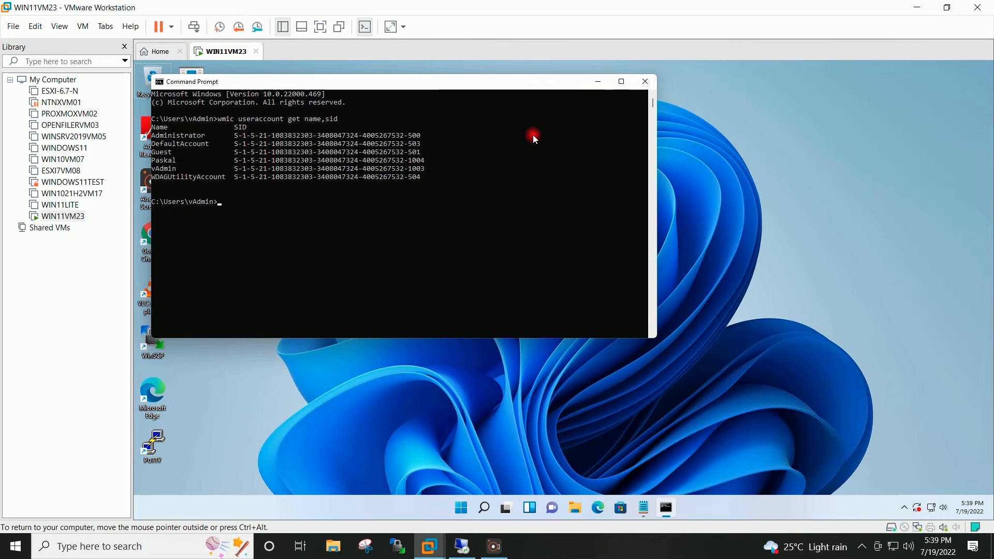
mouse_move(277, 189)
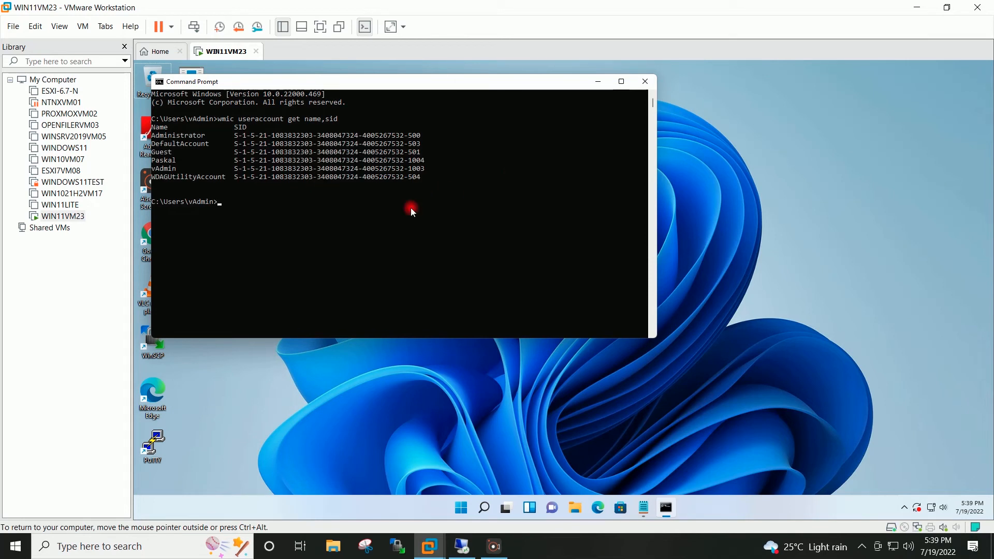
mouse_move(441, 211)
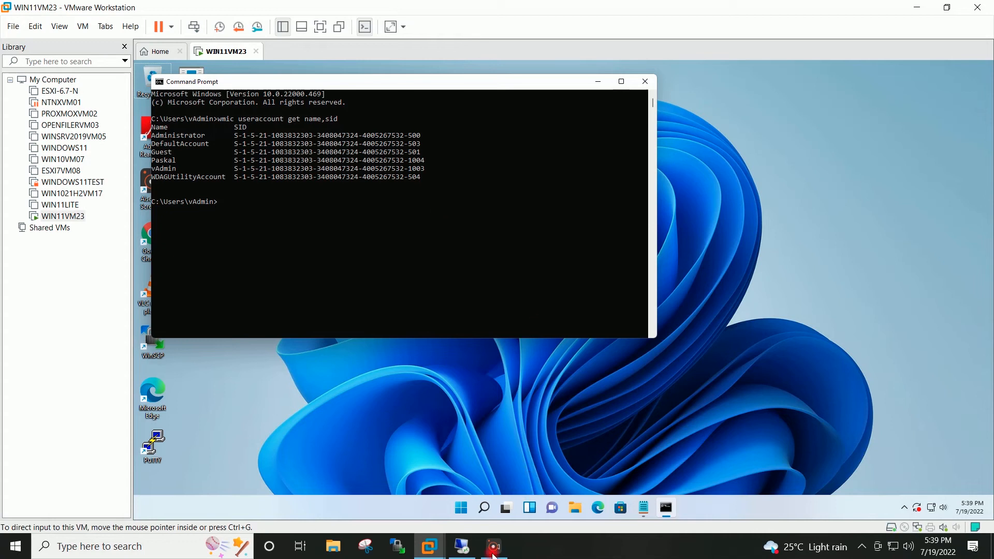
mouse_move(461, 546)
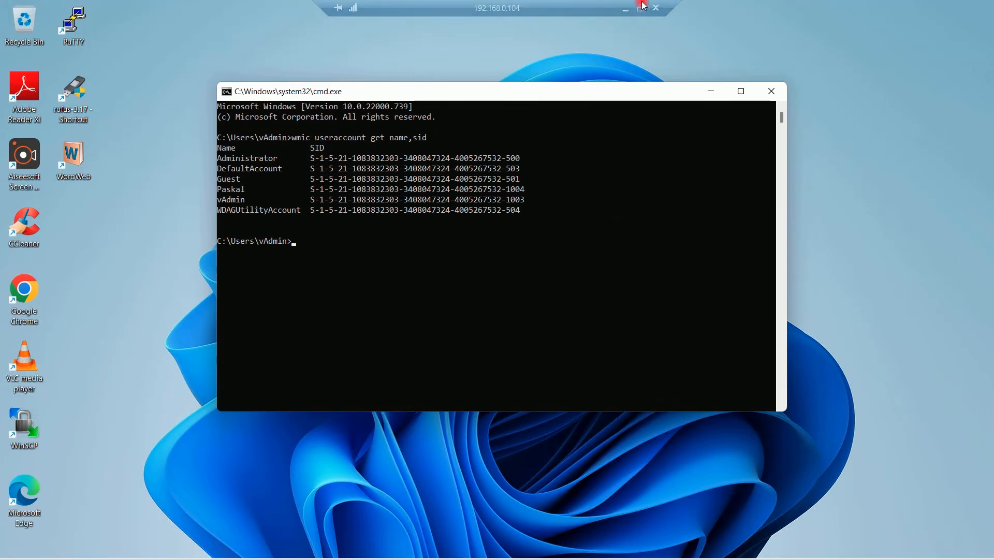
mouse_move(624, 7)
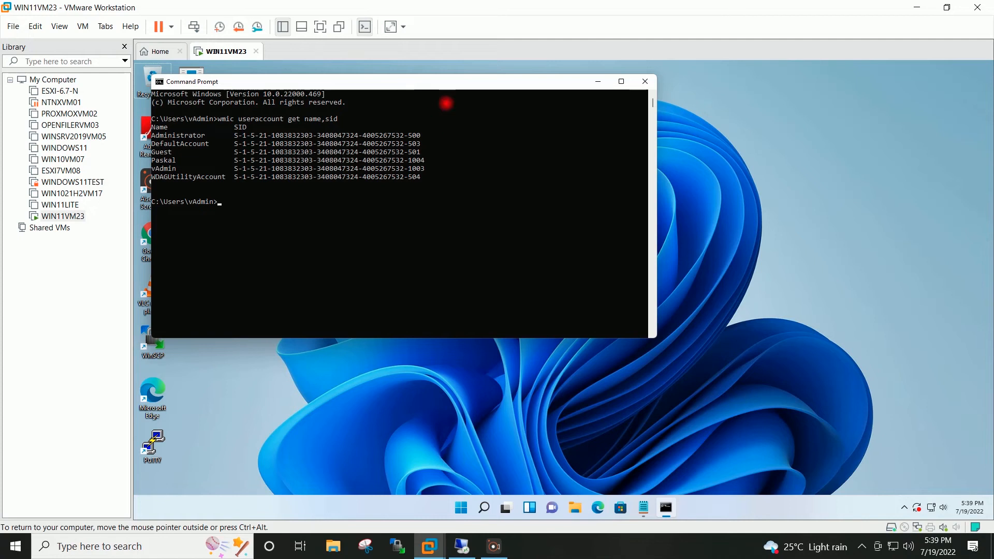
drag(190, 82, 276, 127)
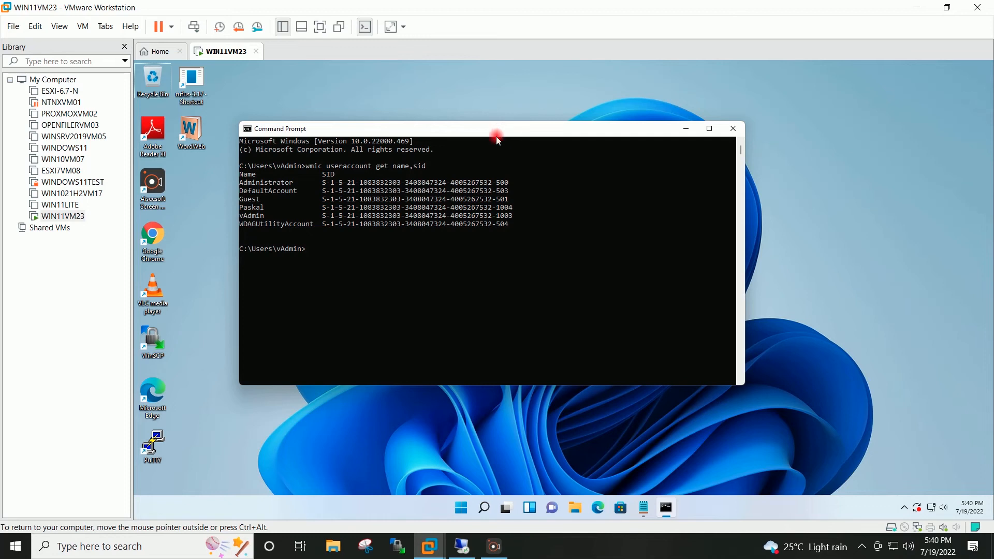
Scroll through the SIDCHG usage notes and return to the page top.
click(732, 128)
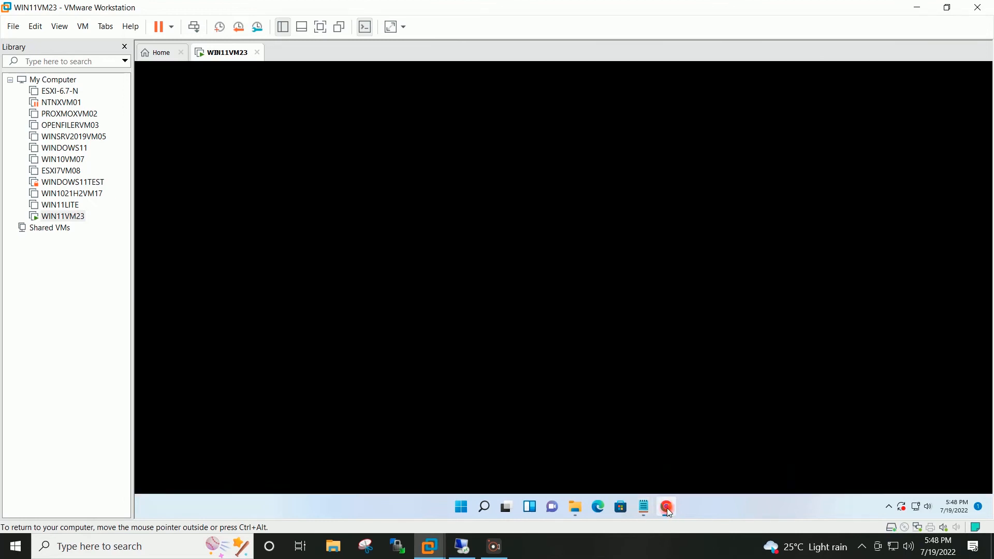
click(665, 506)
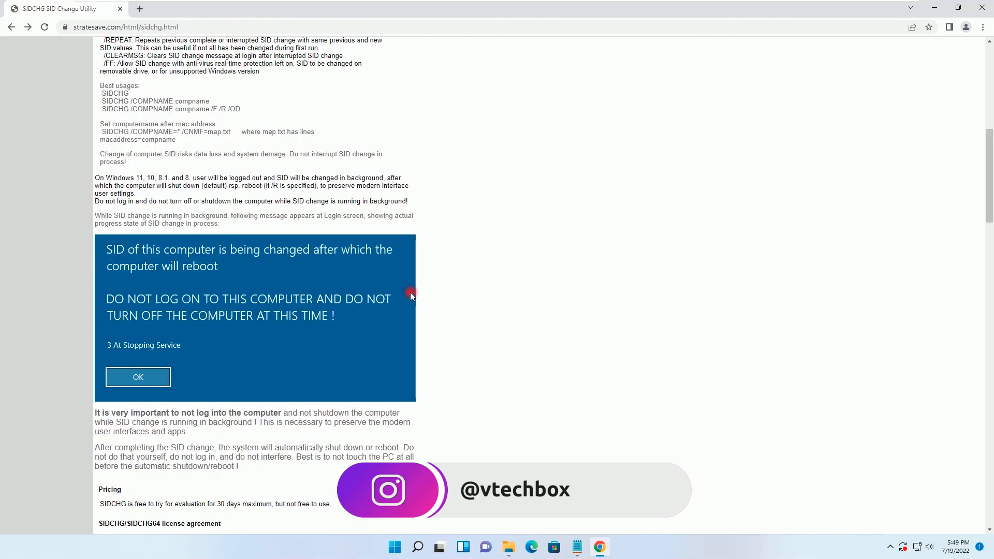
scroll(down, 3)
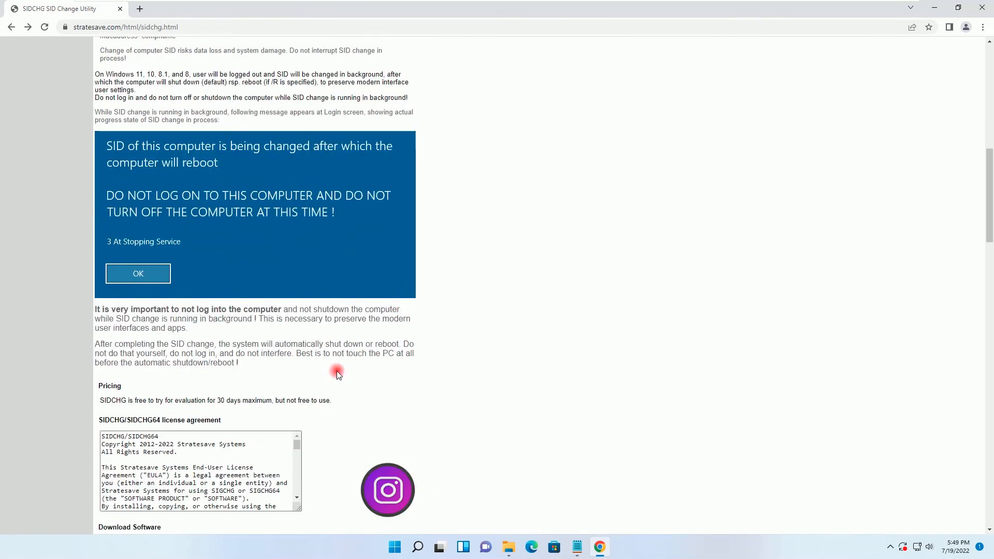
scroll(down, 3)
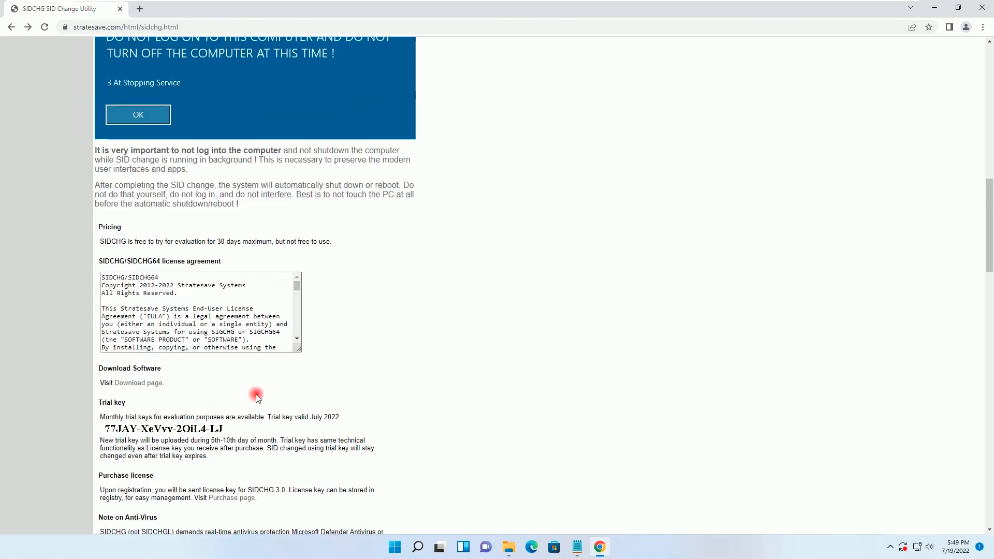
scroll(down, 3)
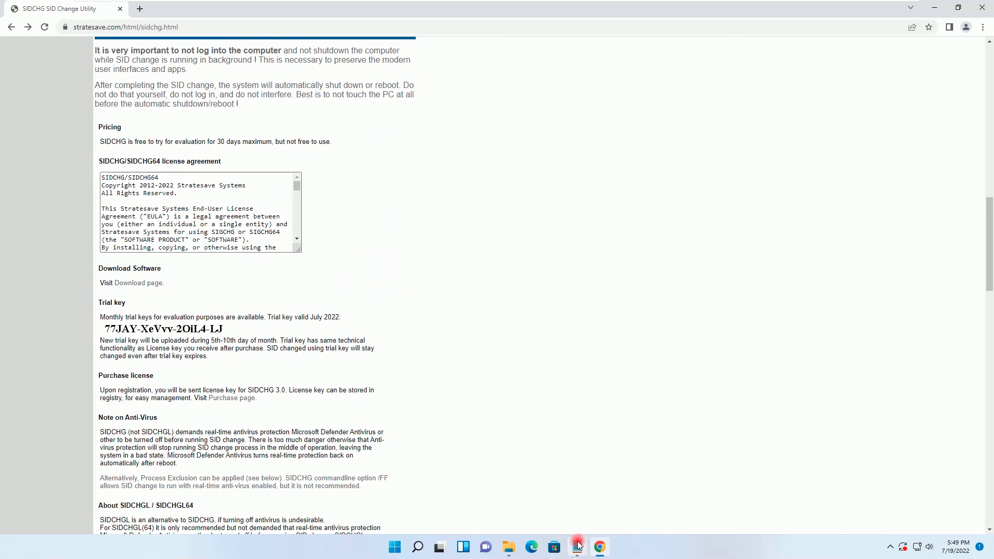
click(576, 546)
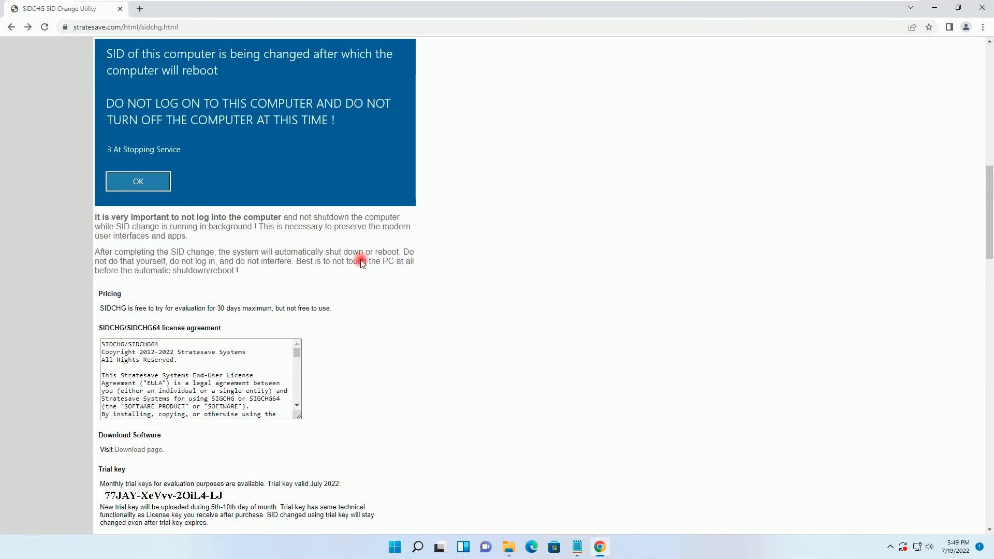
click(138, 181)
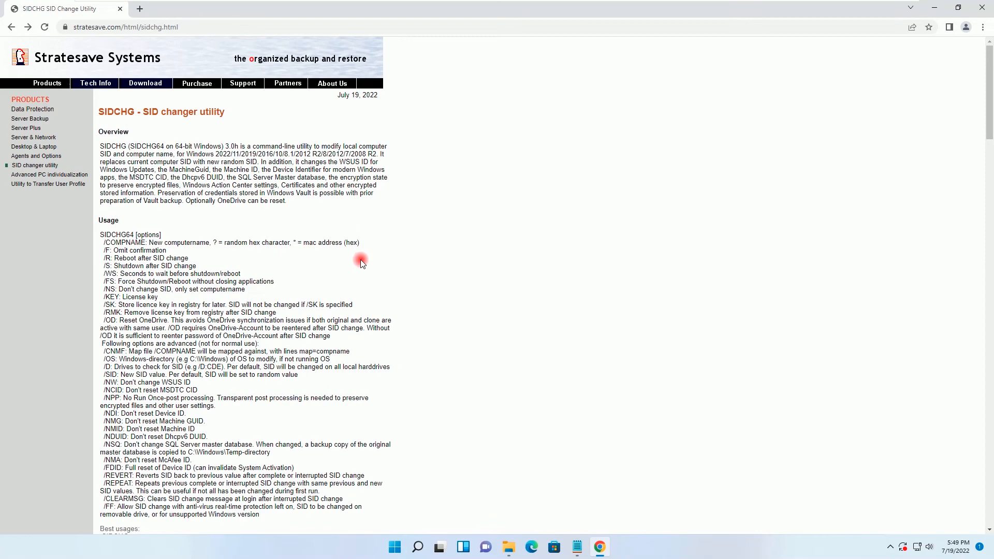
mouse_move(145, 83)
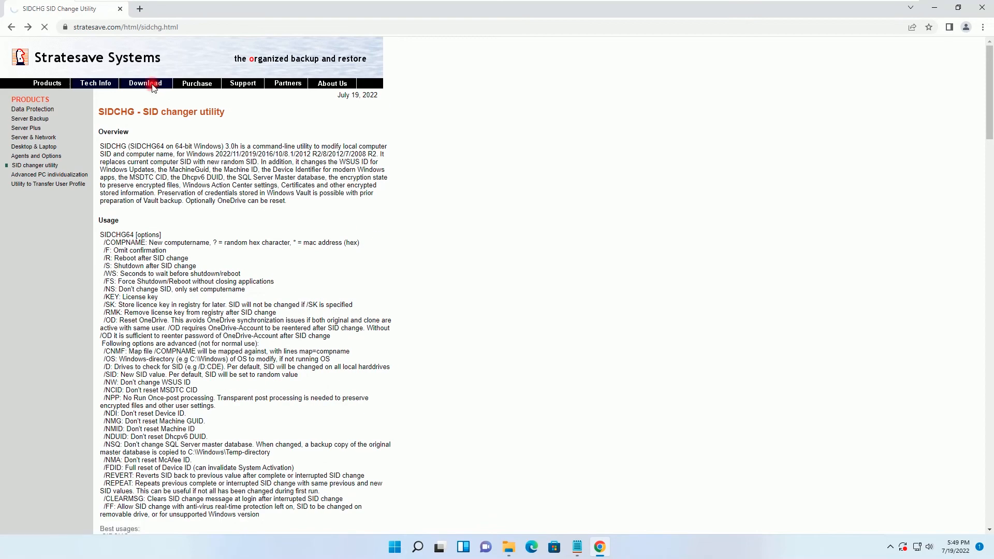
Download the SIDCHG64 (64-bit Windows) 3.0h executable from the Stratesave downloads page.
click(144, 82)
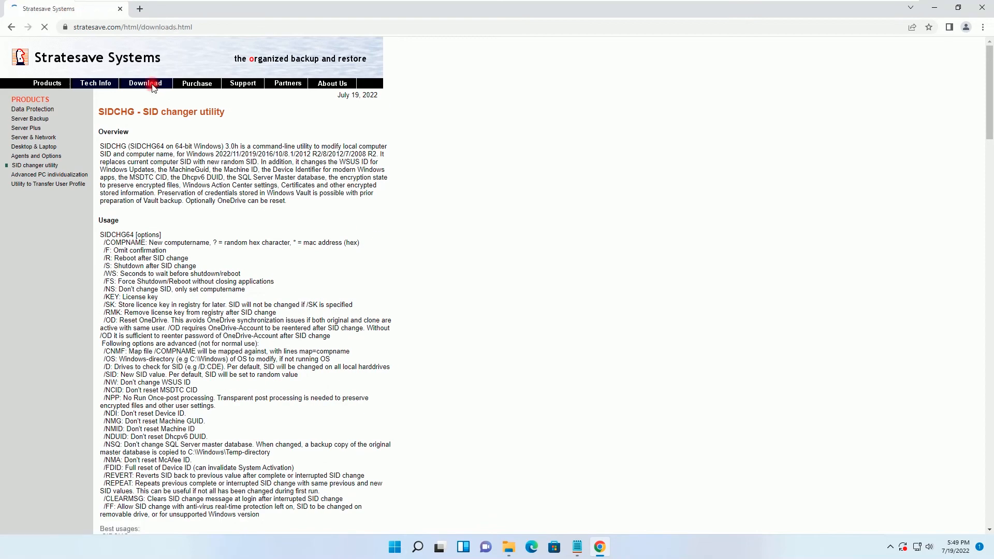
click(145, 83)
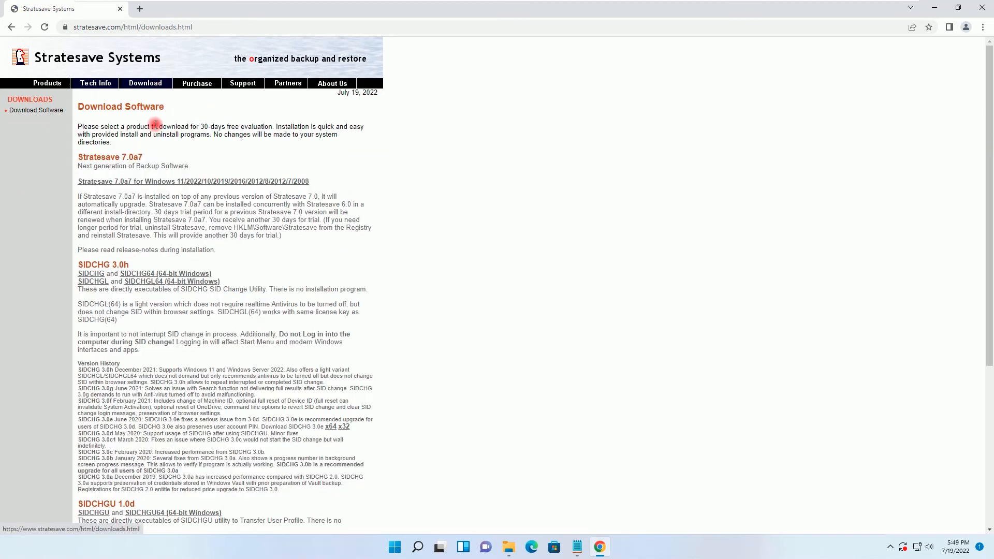
mouse_move(197, 274)
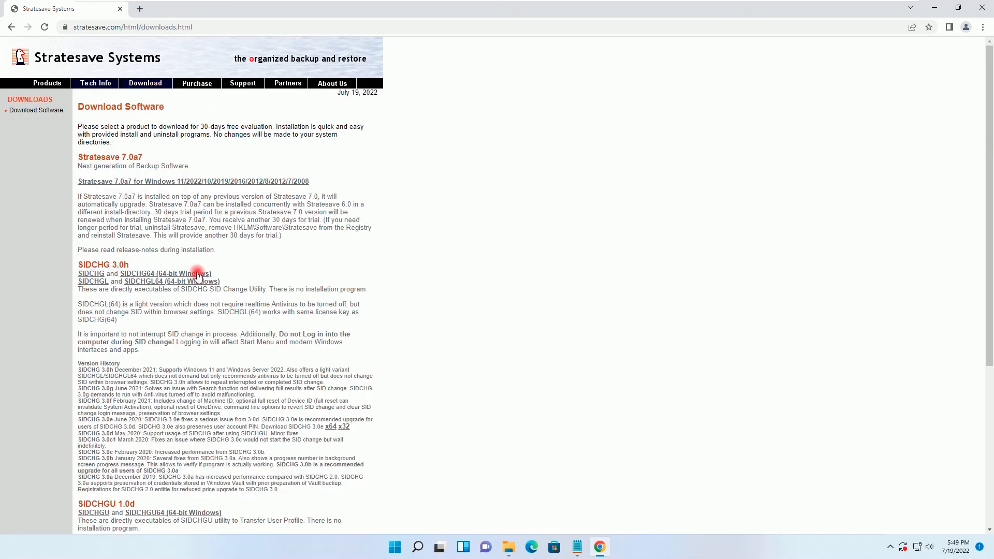
click(166, 273)
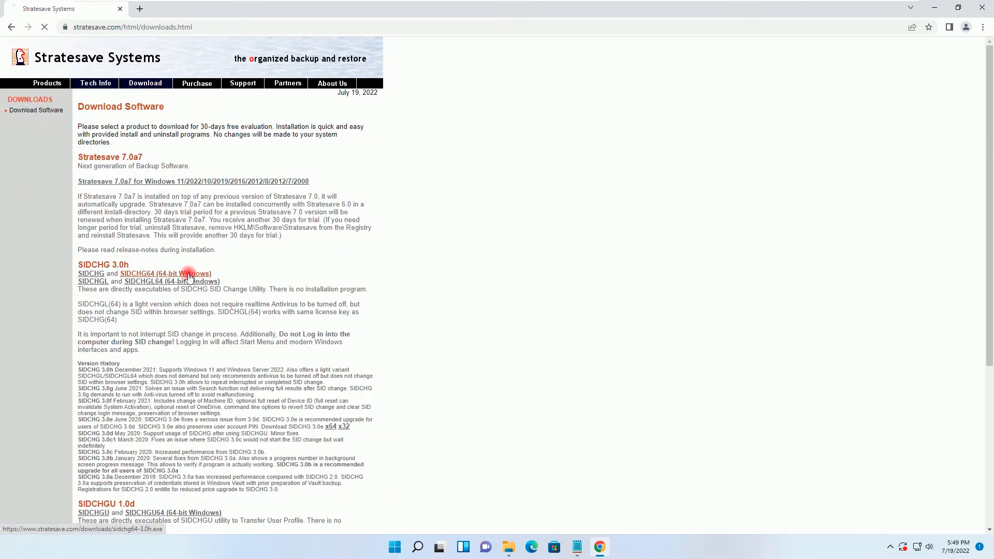
click(165, 274)
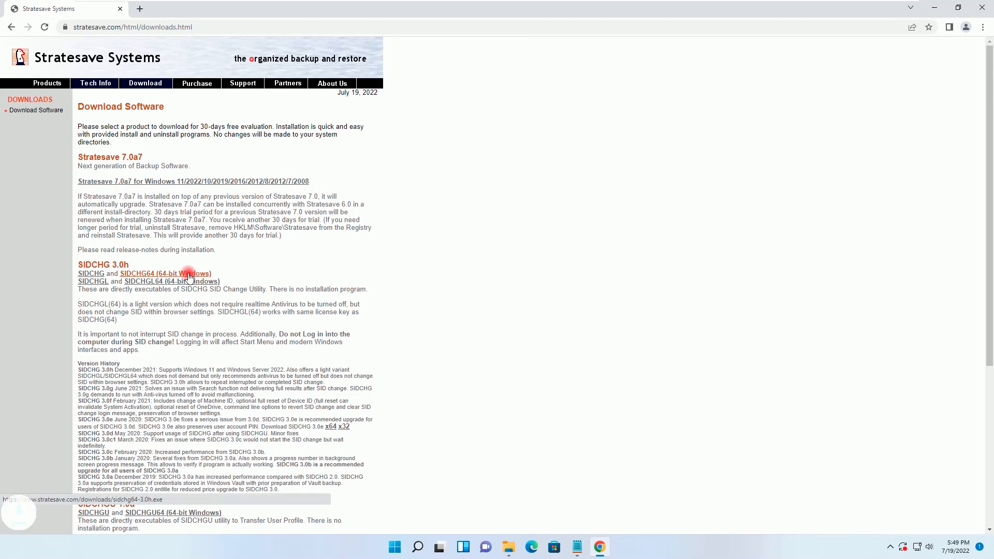
click(165, 273)
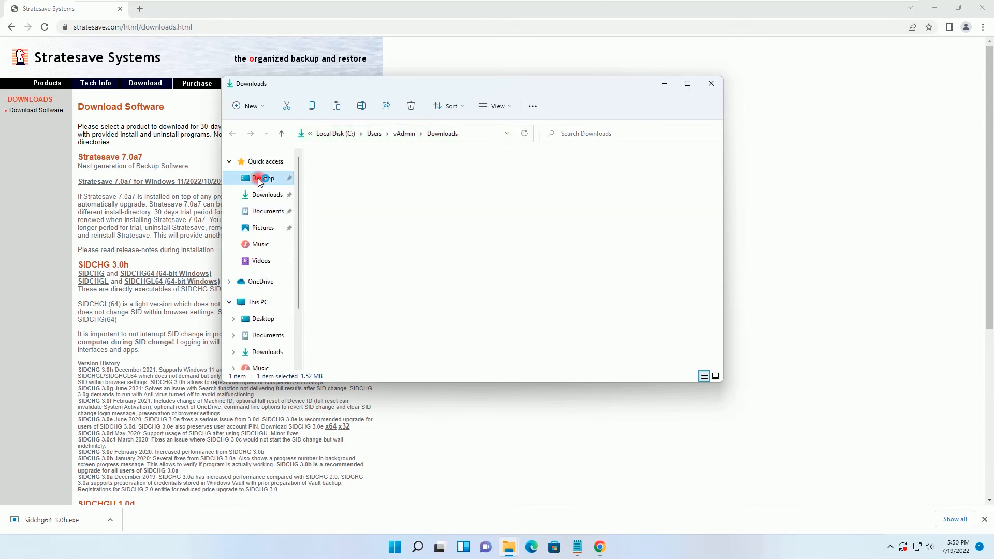
Move sidchg64-3.0h to the Desktop, then close Explorer and Chrome and minimize Notepad.
click(262, 178)
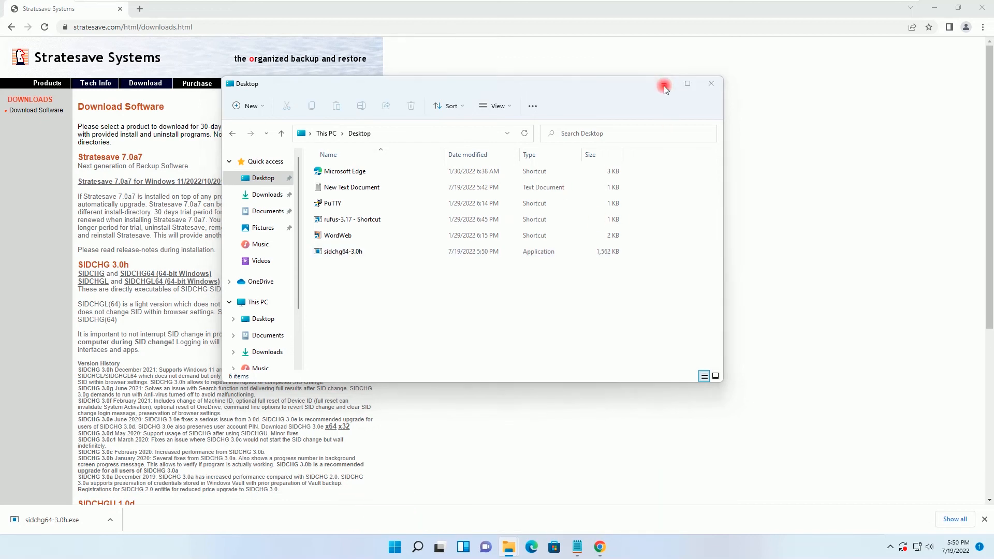
click(711, 83)
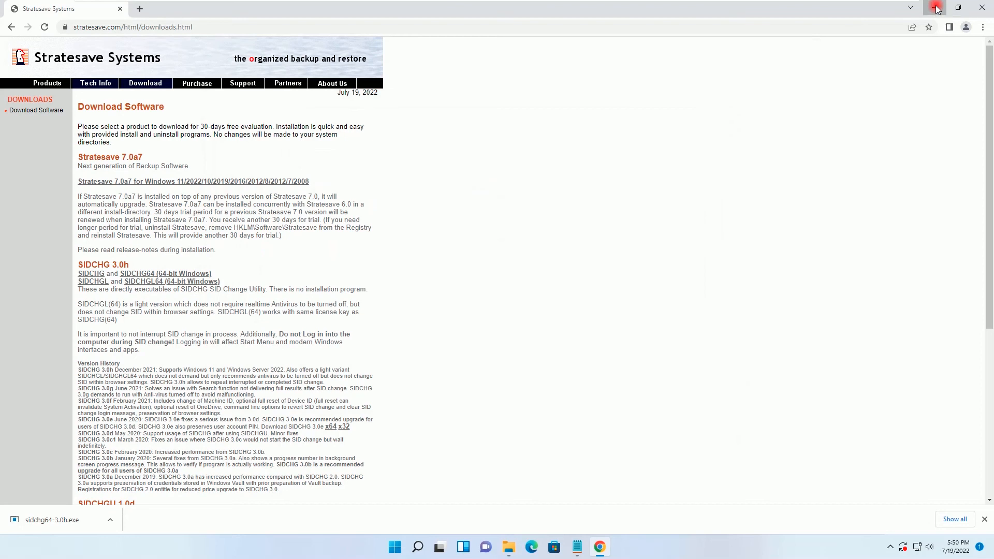
click(936, 8)
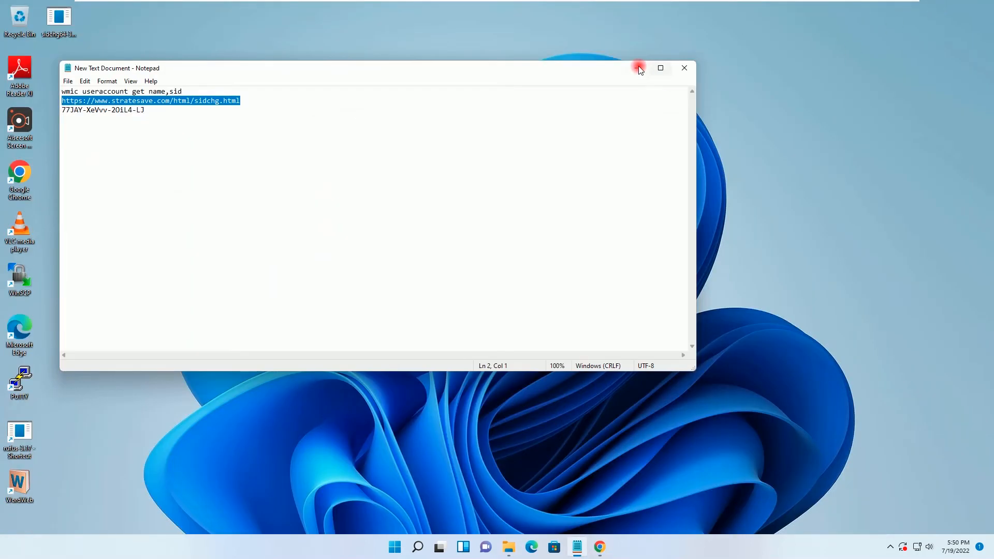
click(683, 67)
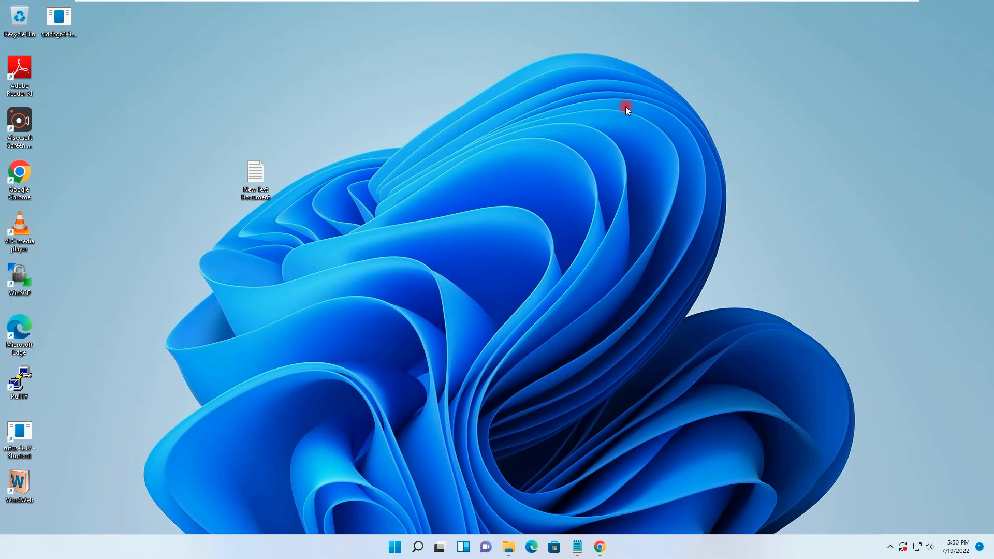
mouse_move(988, 266)
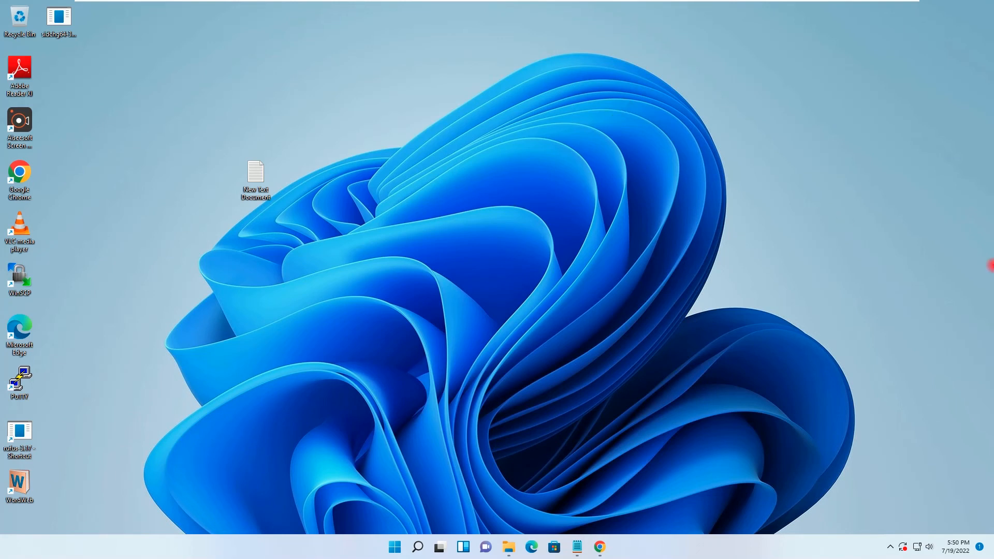
mouse_move(491, 500)
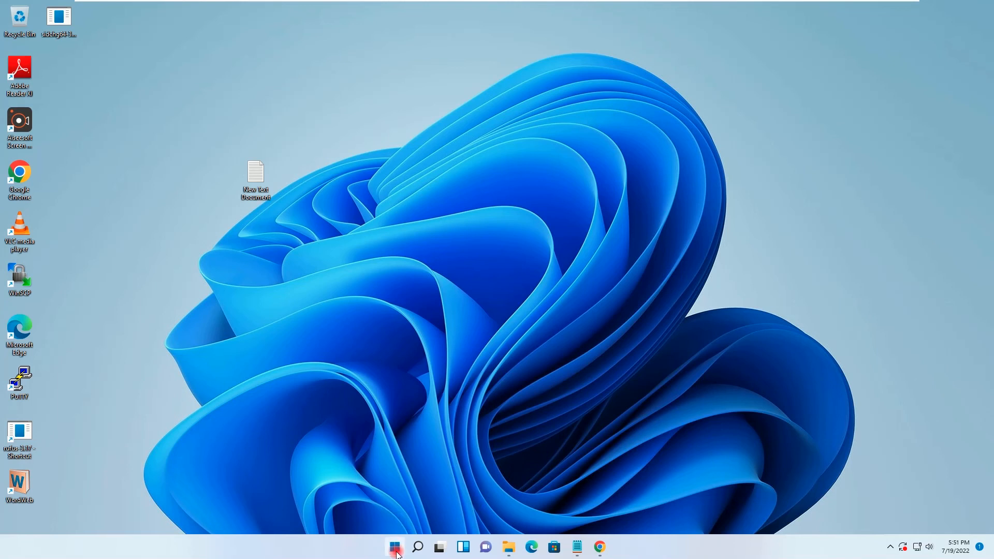
Open Settings and go through Privacy & security > Windows Security > Virus & threat protection.
click(393, 546)
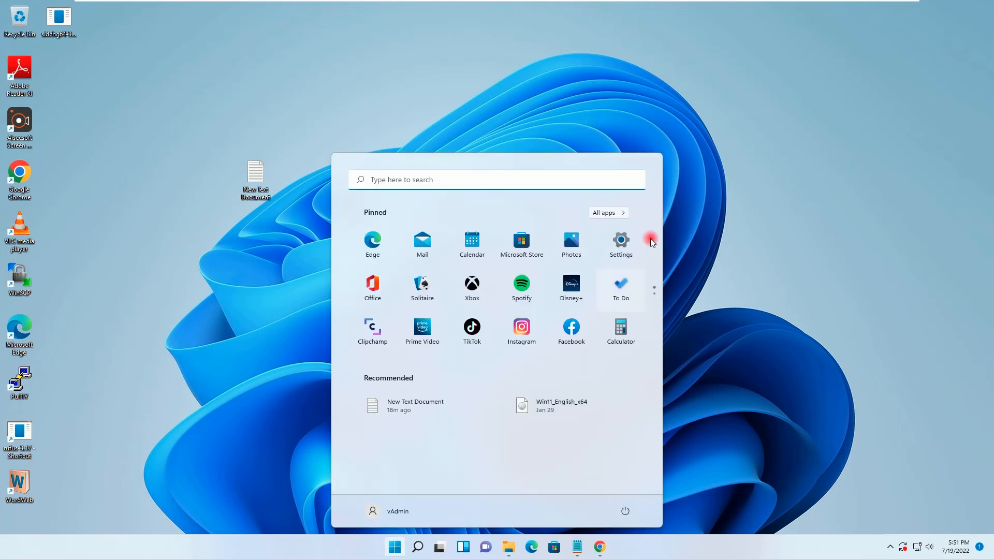
click(620, 240)
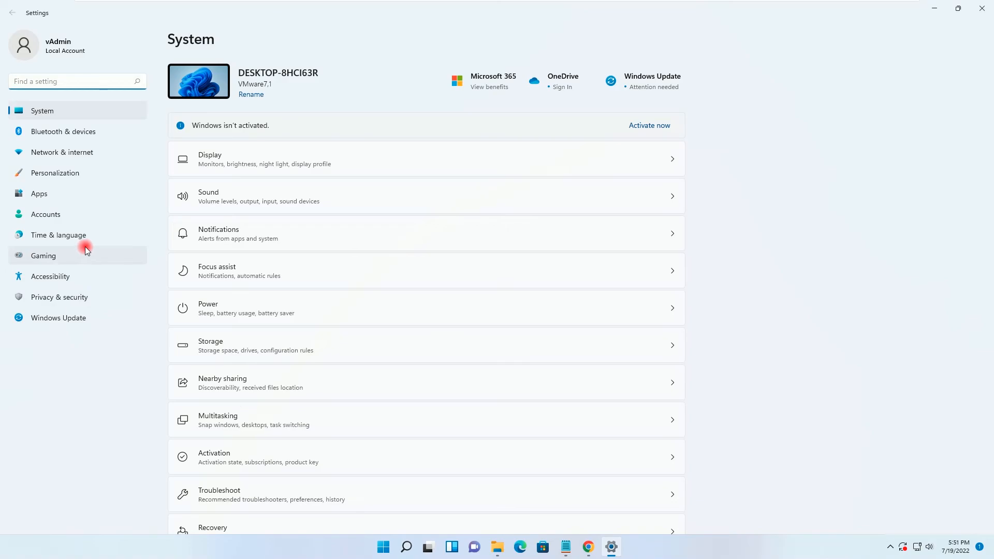
mouse_move(83, 296)
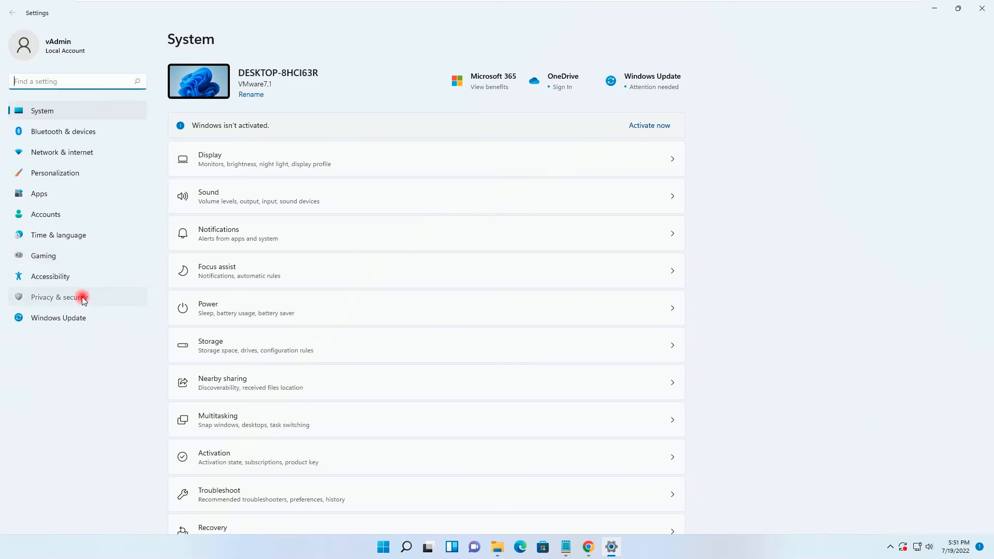
click(59, 297)
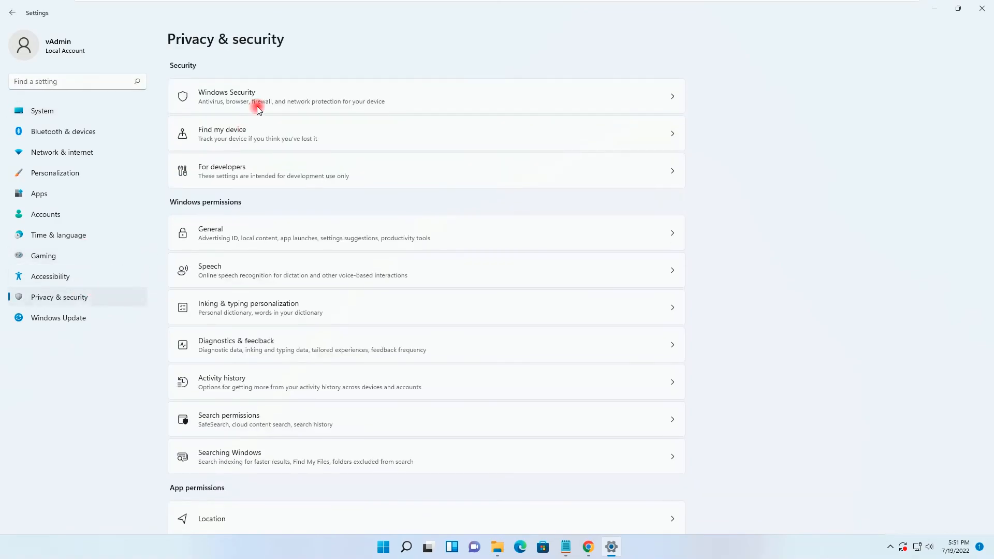
click(253, 97)
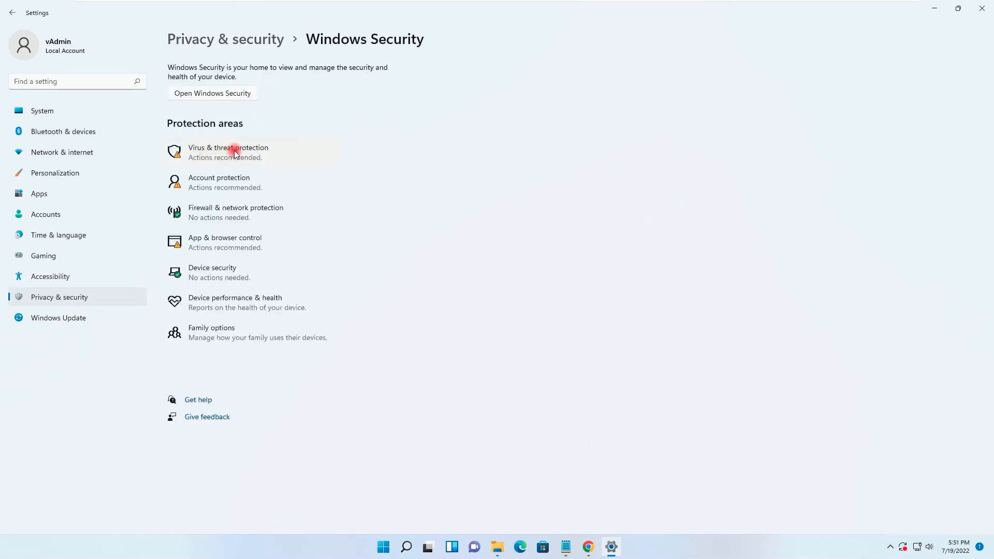
click(228, 152)
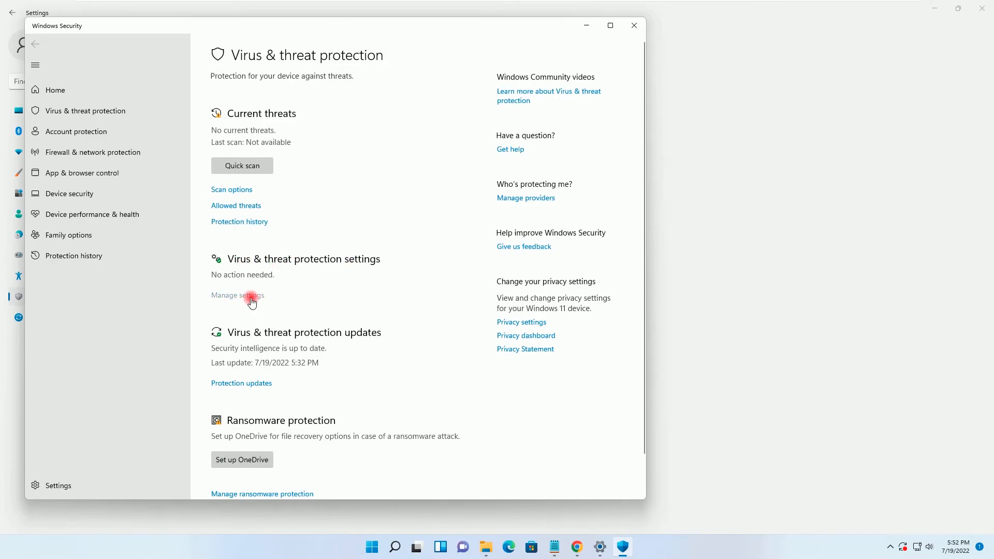
Switch Real-time protection off, approve the UAC prompt, and close Windows Security.
click(237, 295)
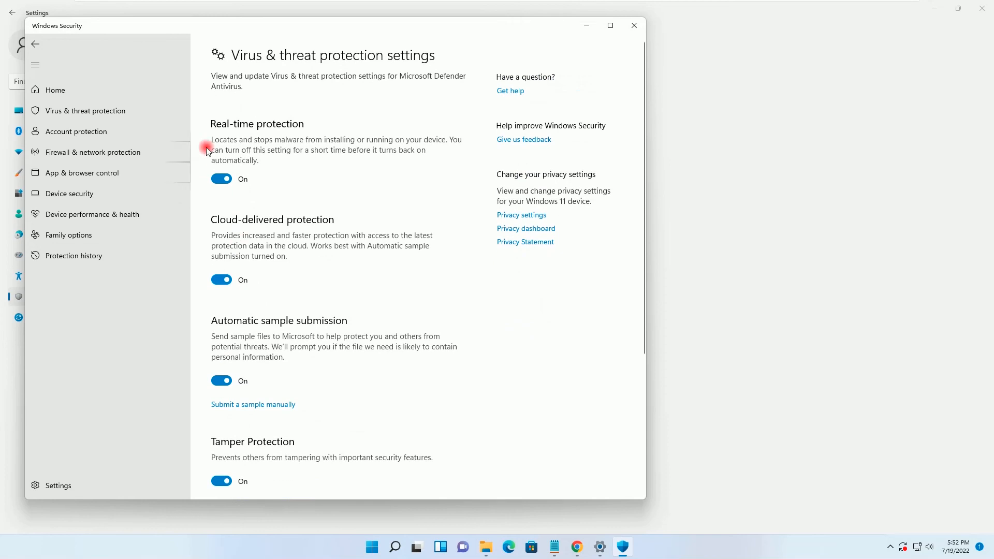
mouse_move(214, 184)
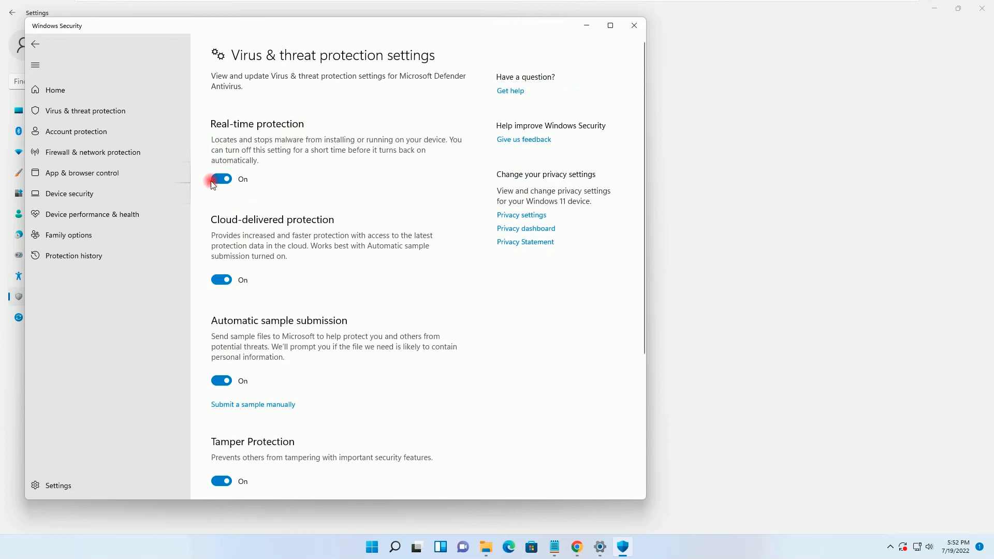
click(221, 179)
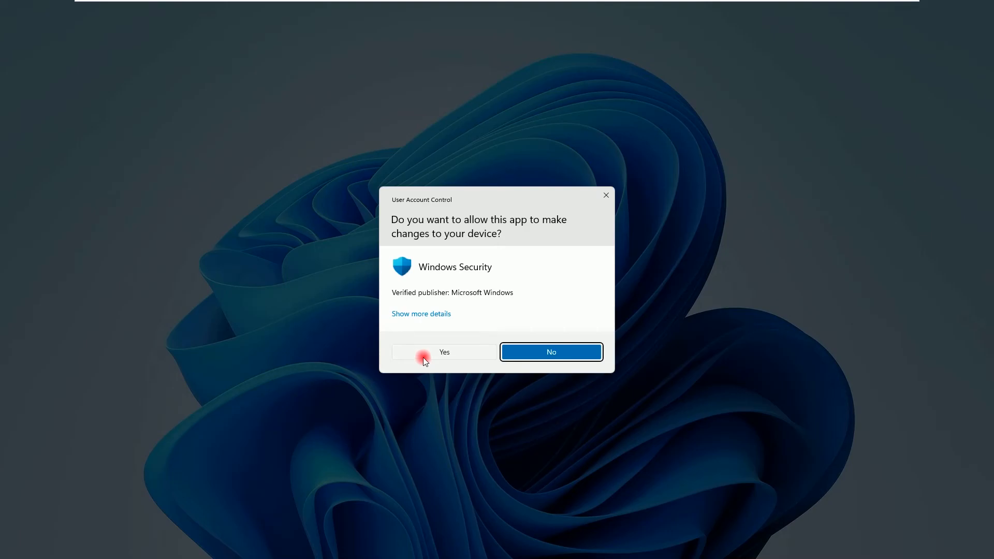
click(443, 351)
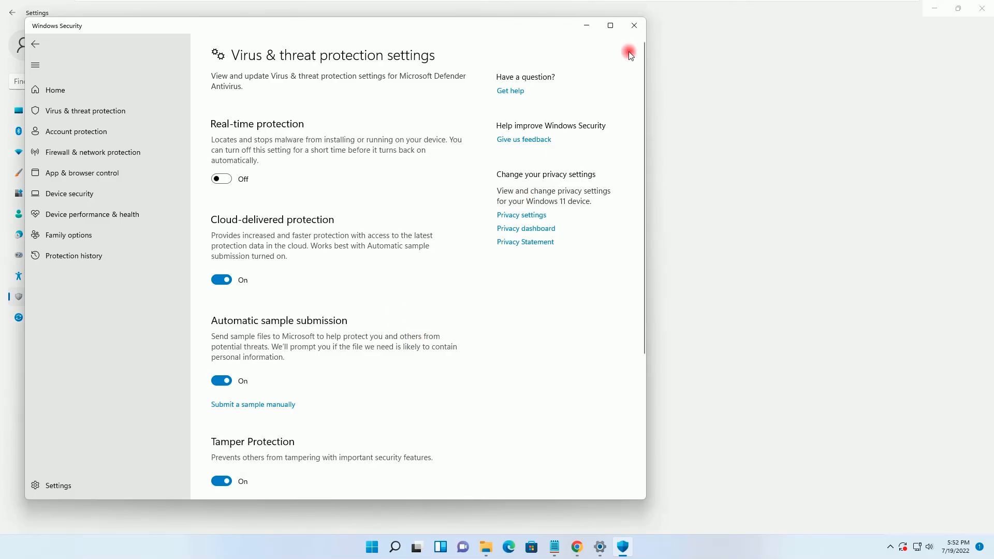
click(632, 25)
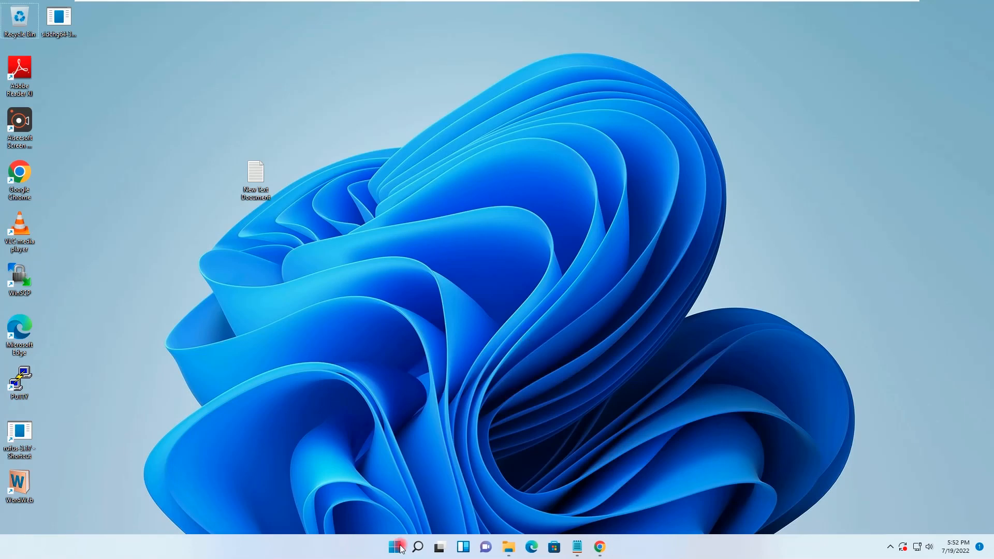
Search 'cmd' in Start and run Command Prompt as administrator, approving UAC.
click(398, 546)
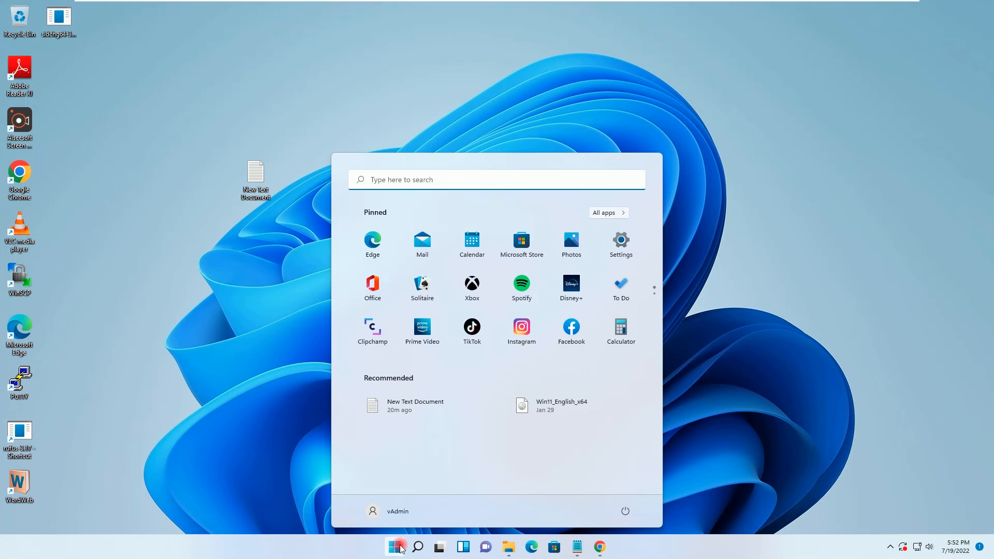
text(cmd)
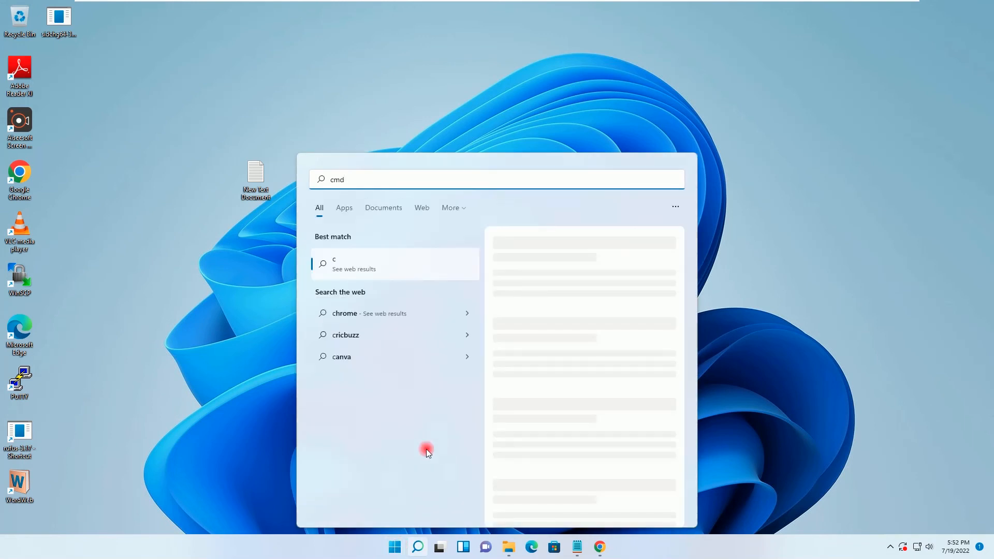
text(cmd)
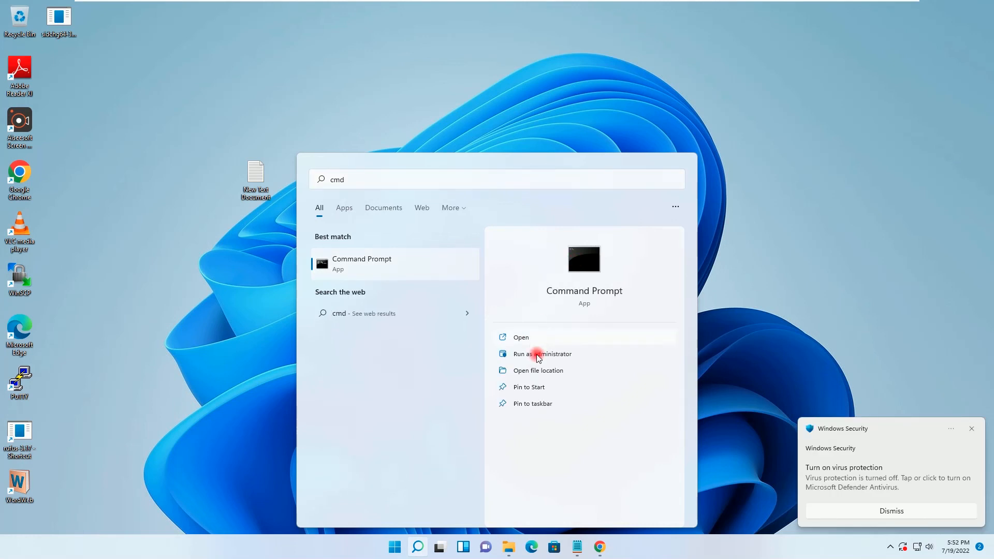
click(542, 354)
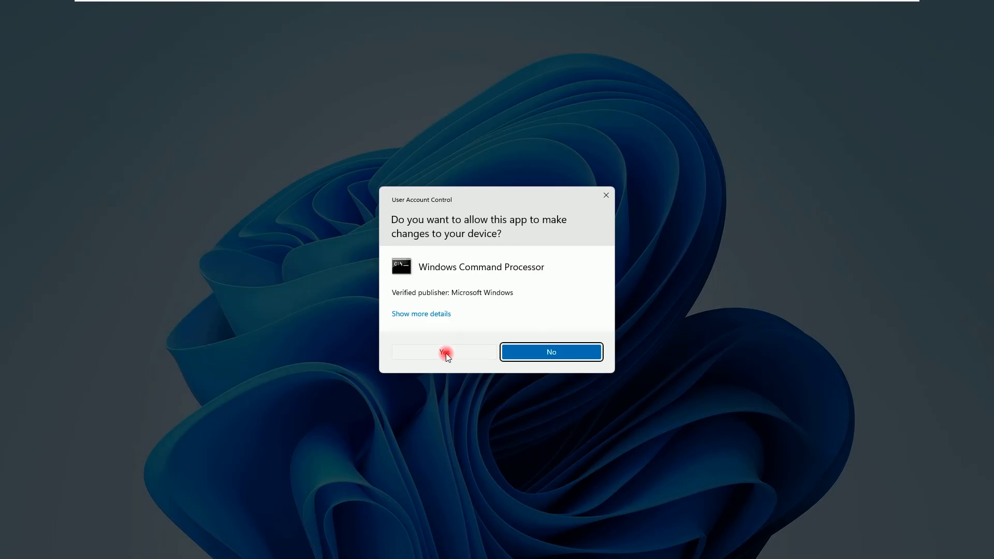
click(444, 352)
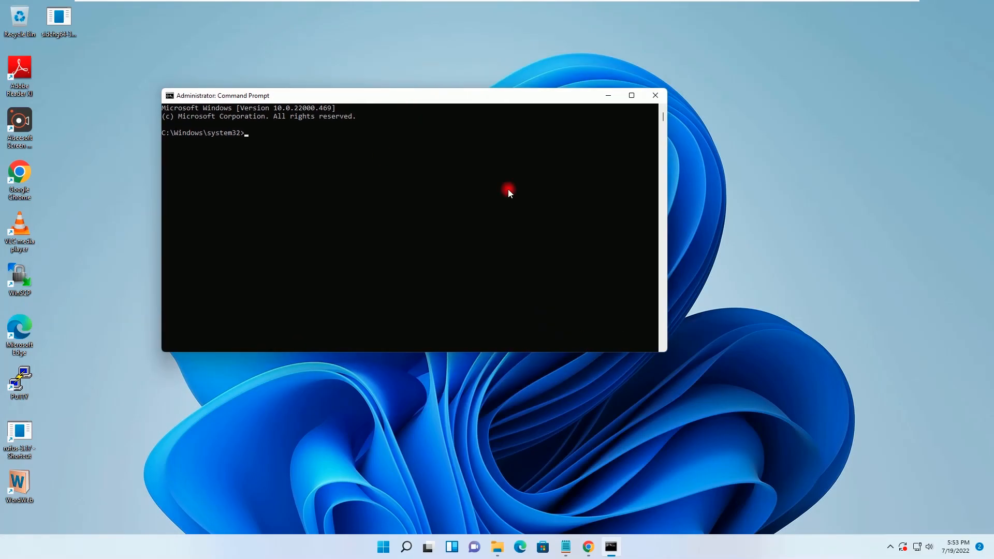
Change directory up to the root and into Users\vAdmin\Desktop.
text(c)
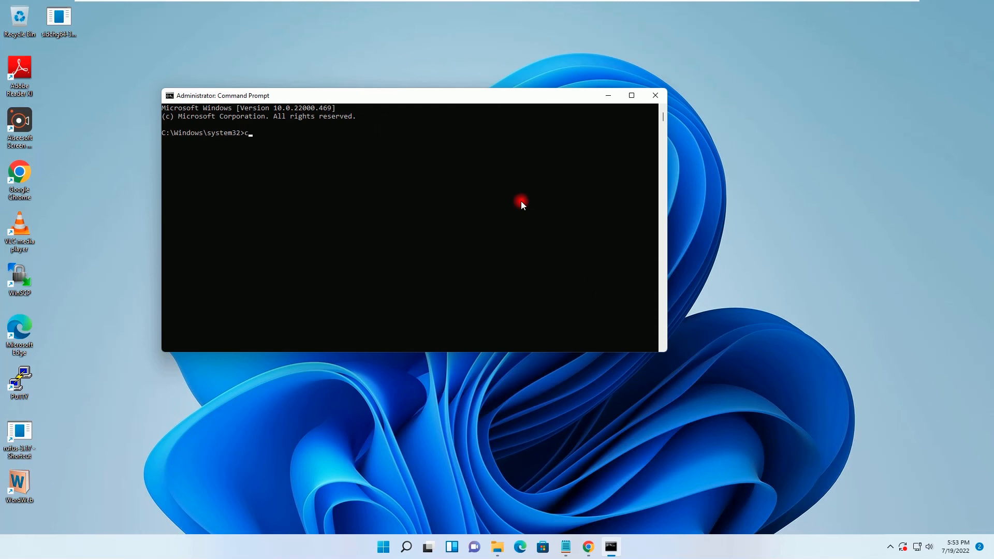
text(d ..)
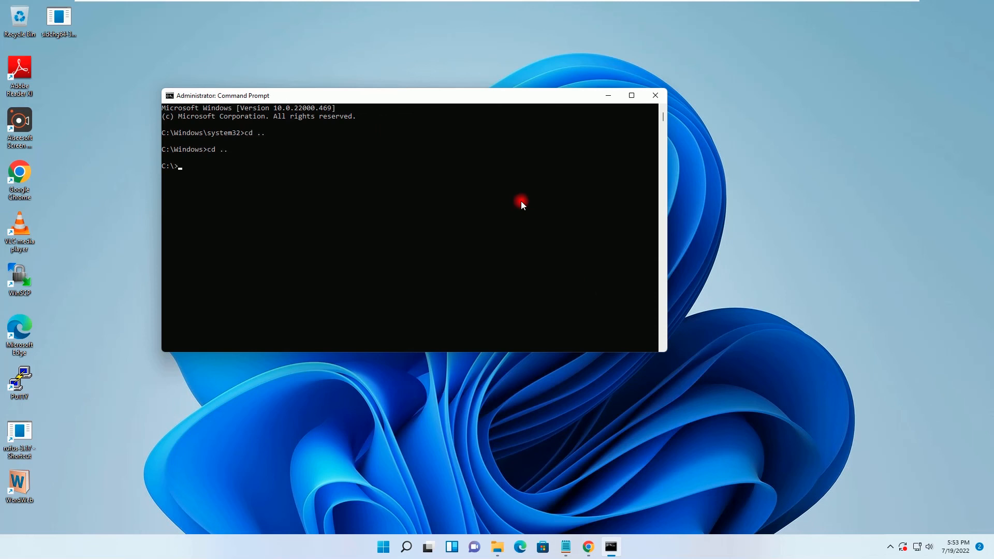
text(cd)
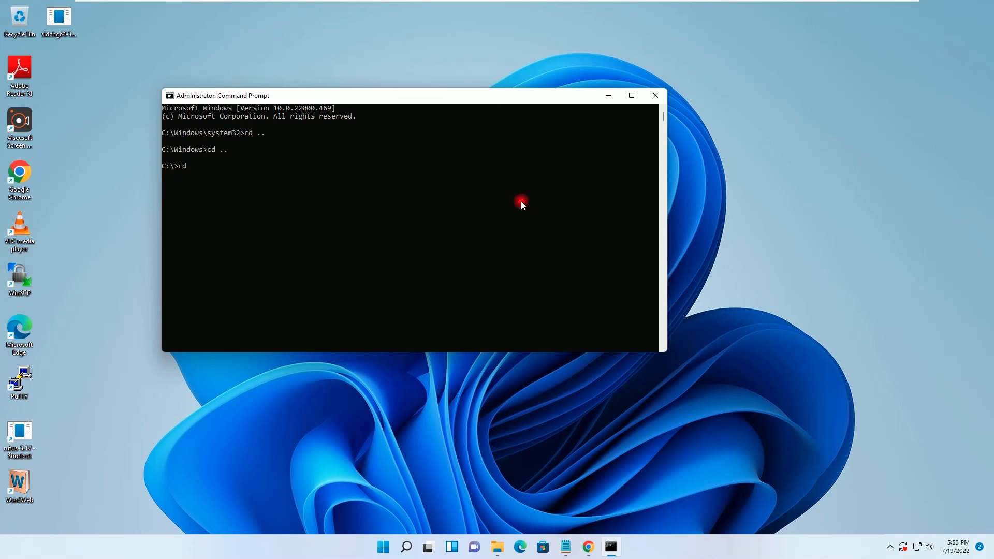
text(Users)
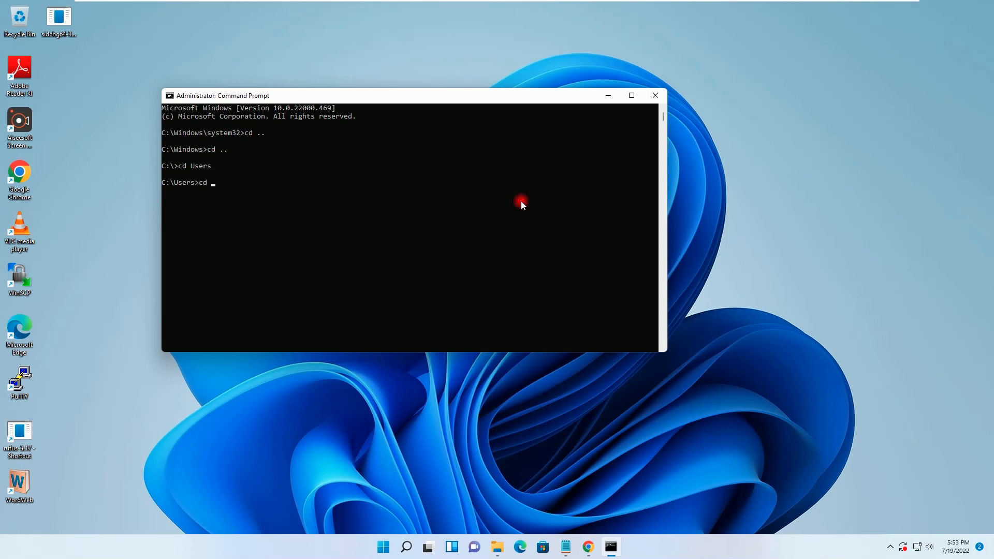
text(vAdmin)
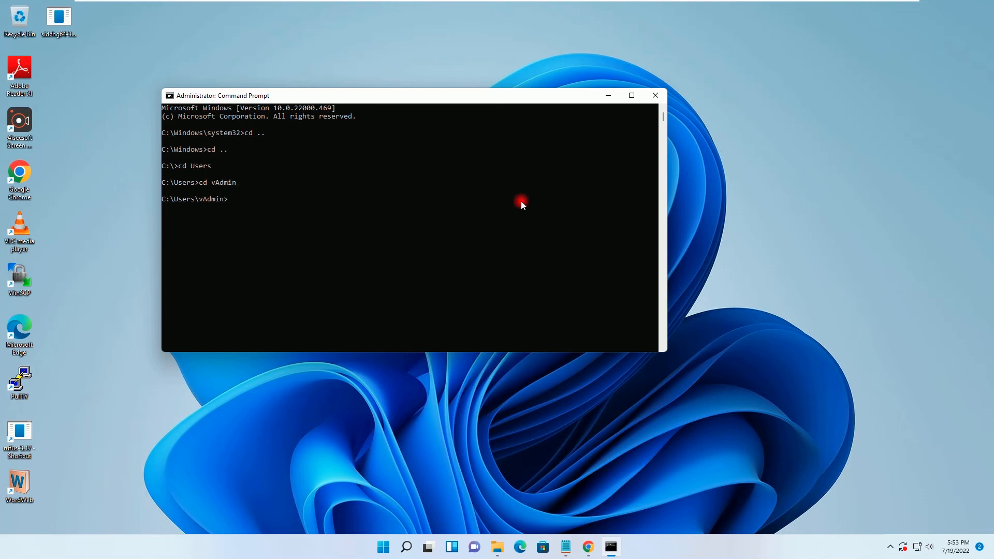
text(s)
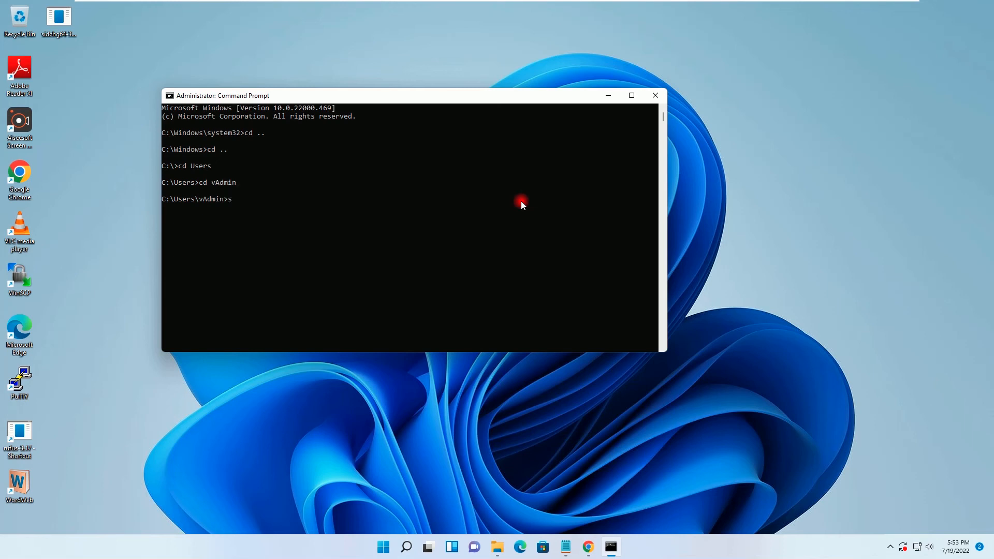
text(cd)
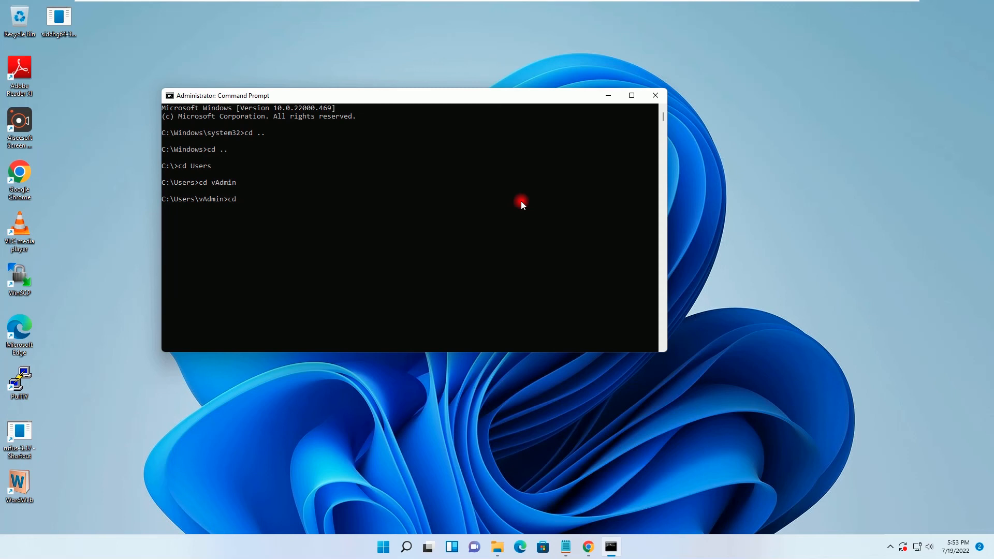
text(Desktop)
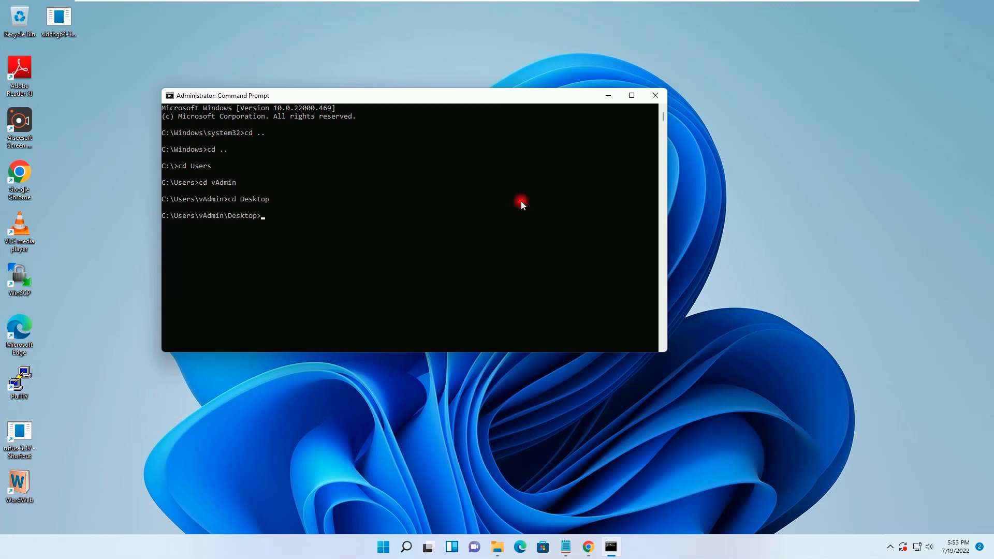
Launch sidchg64-3.0h.exe /R from the Desktop folder.
text(sidchg64-3.0h.exe /)
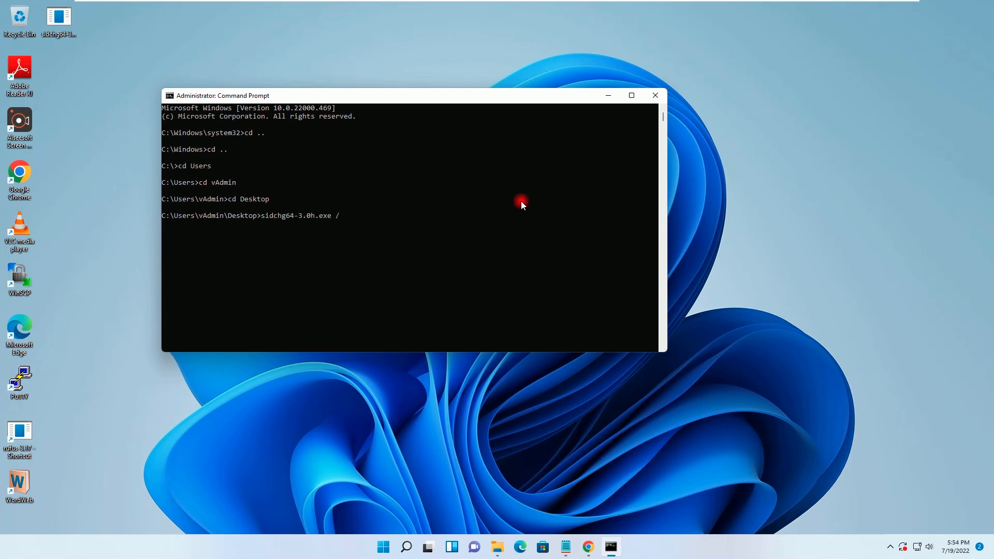
text(R)
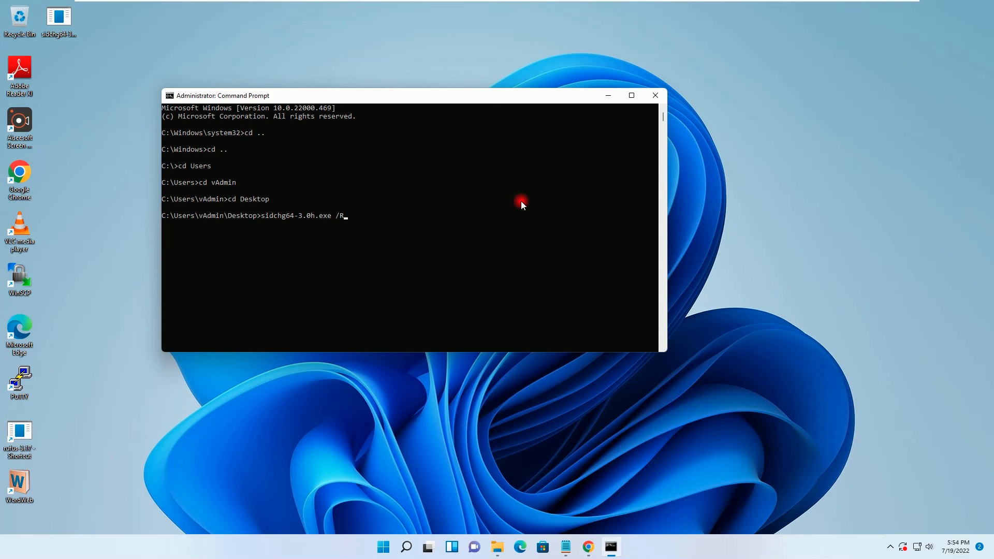
key(enter)
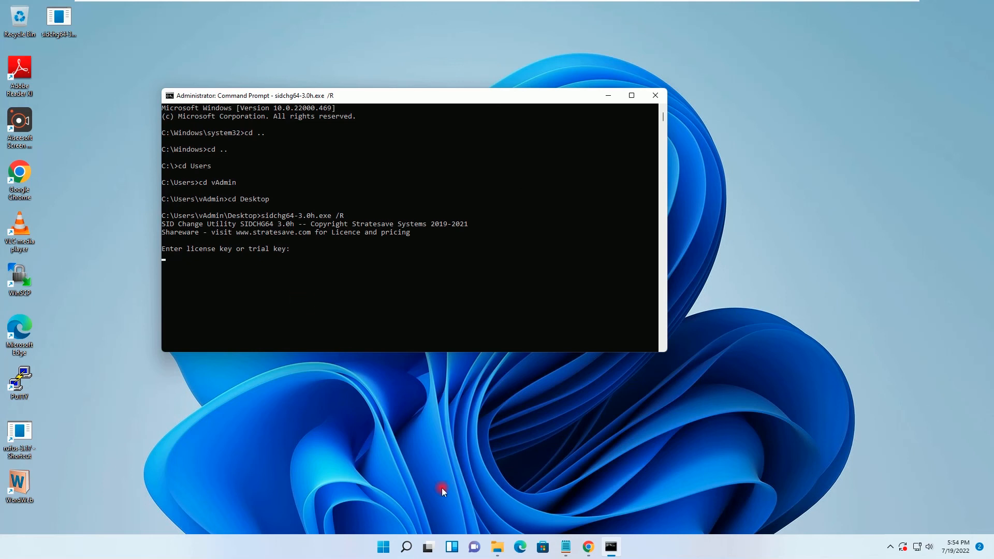
mouse_move(562, 547)
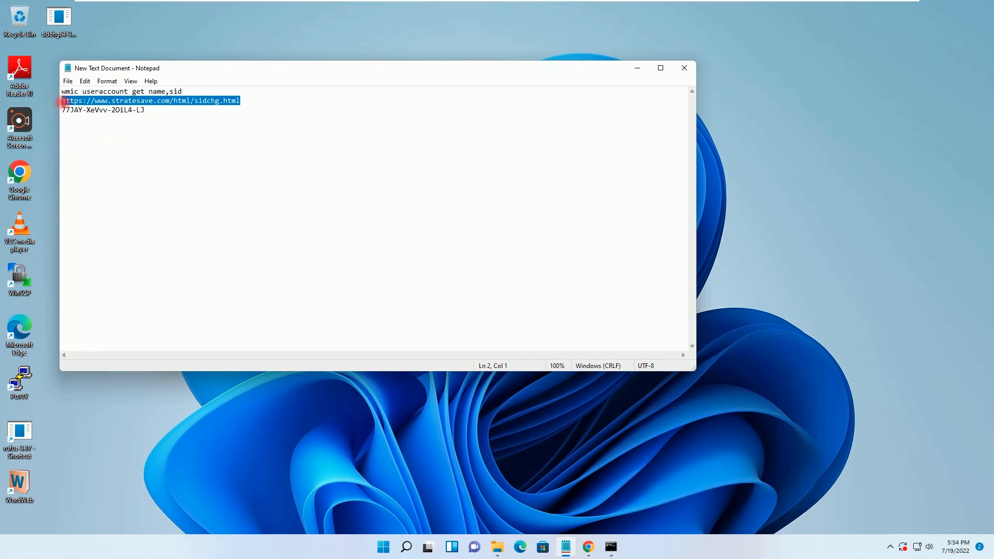
triple_click(101, 109)
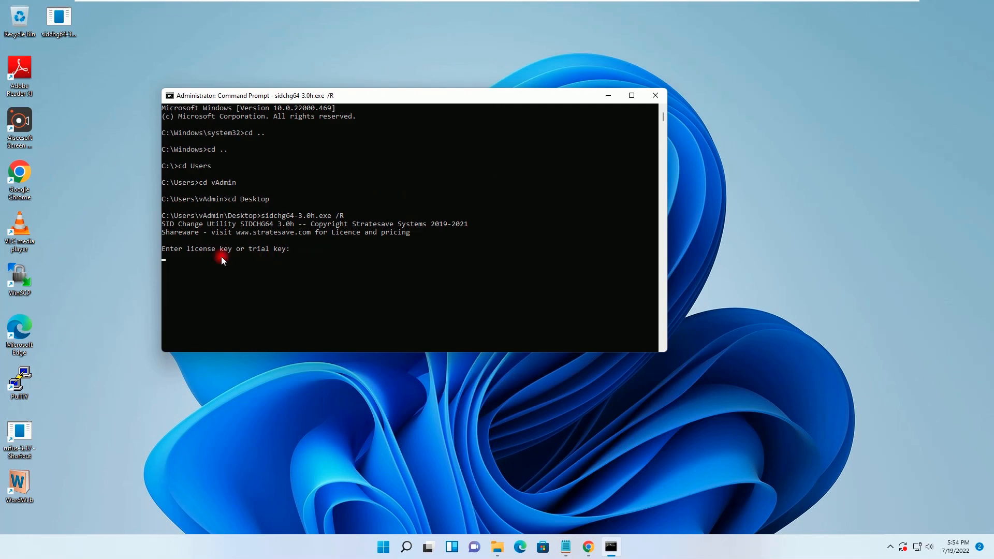
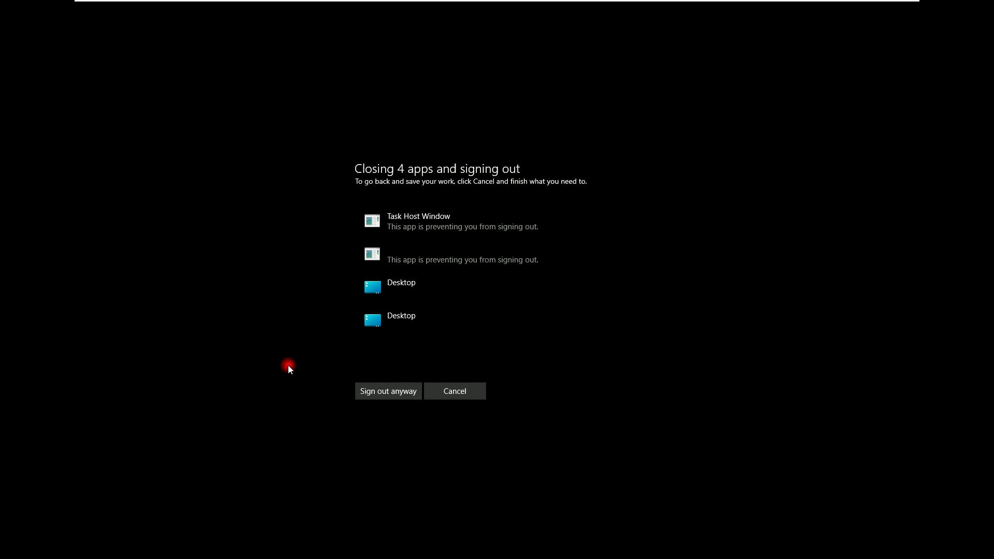
Choose 'Sign out anyway' and let the VM reboot to its lock screen.
click(387, 391)
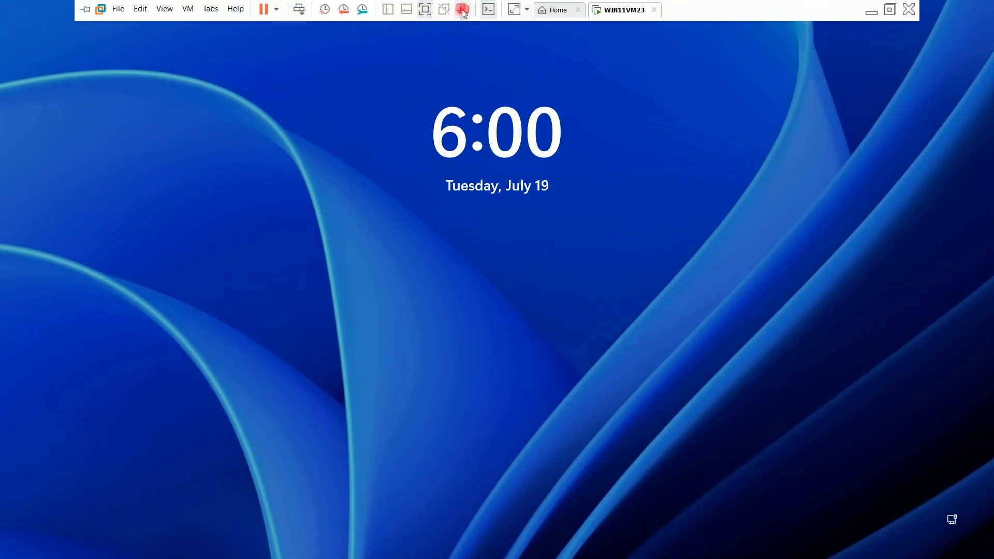
Exit full screen, sign into WIN11VM23 as vAdmin, and open the New Text Document notes.
click(460, 9)
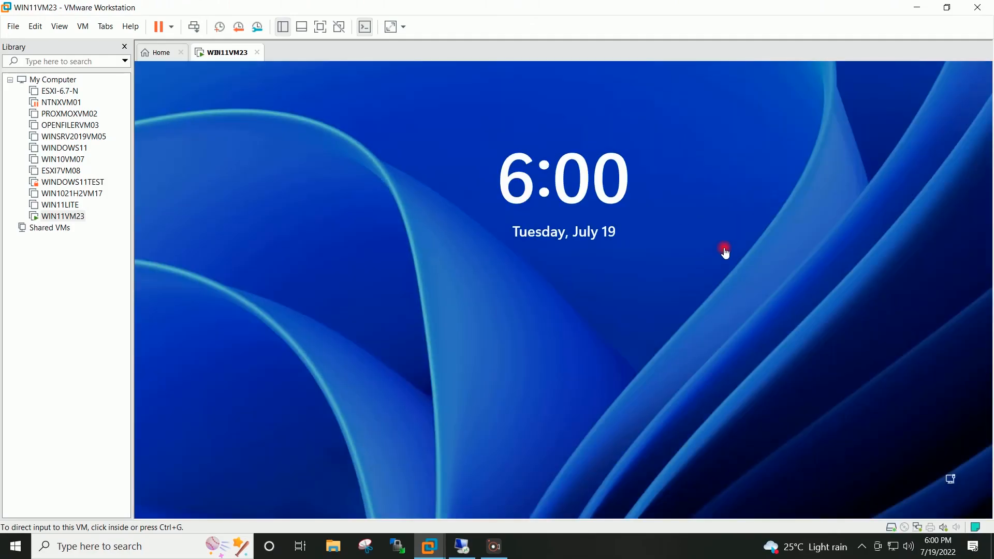
click(724, 248)
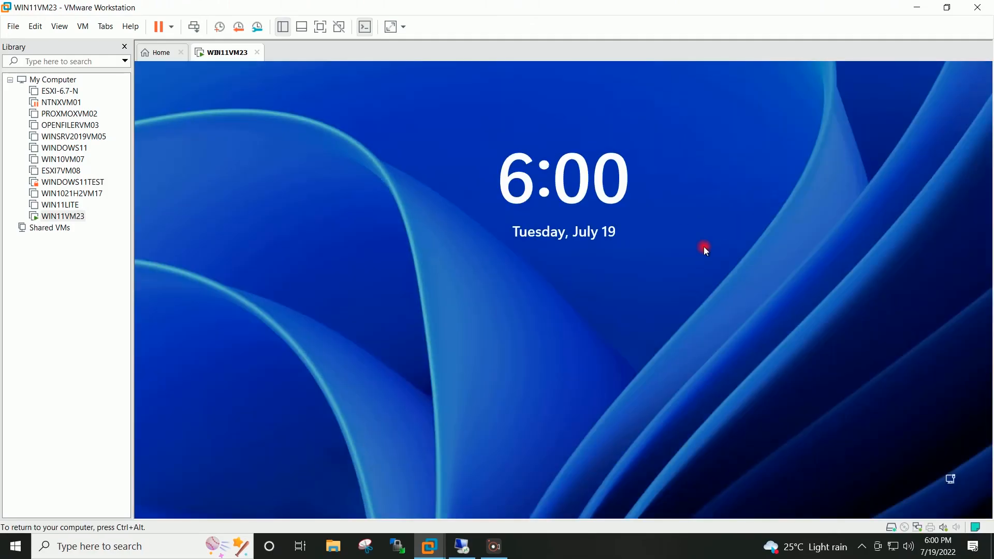
click(703, 247)
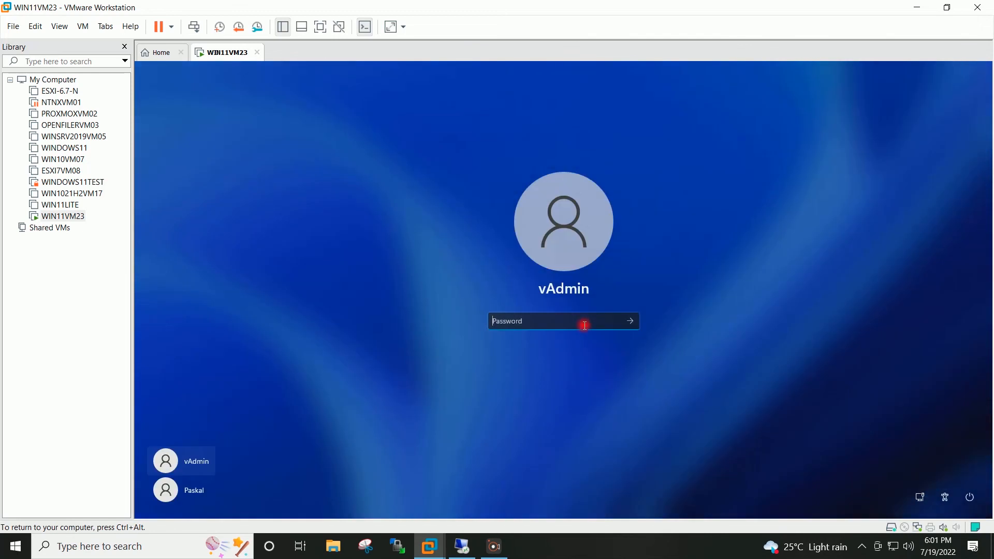
text(•••)
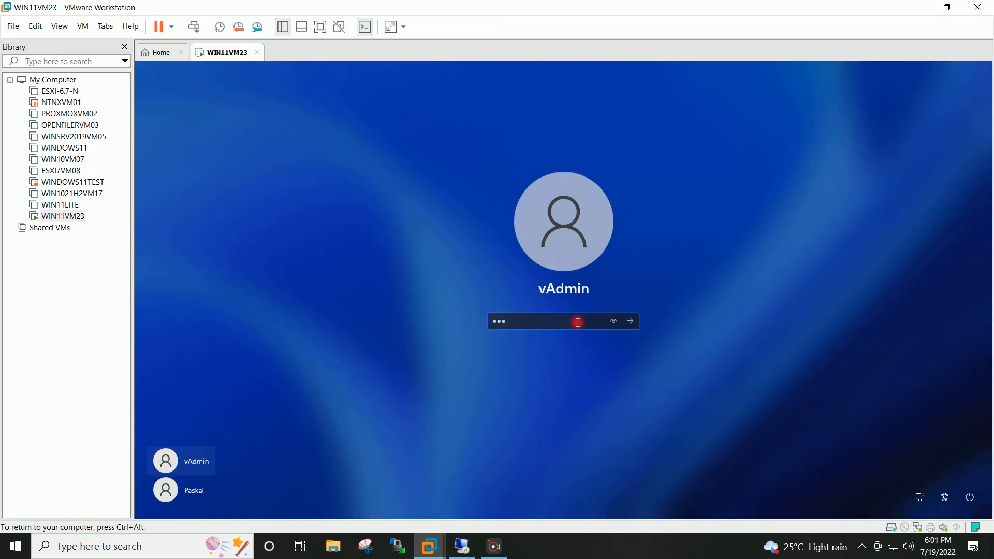
text(password)
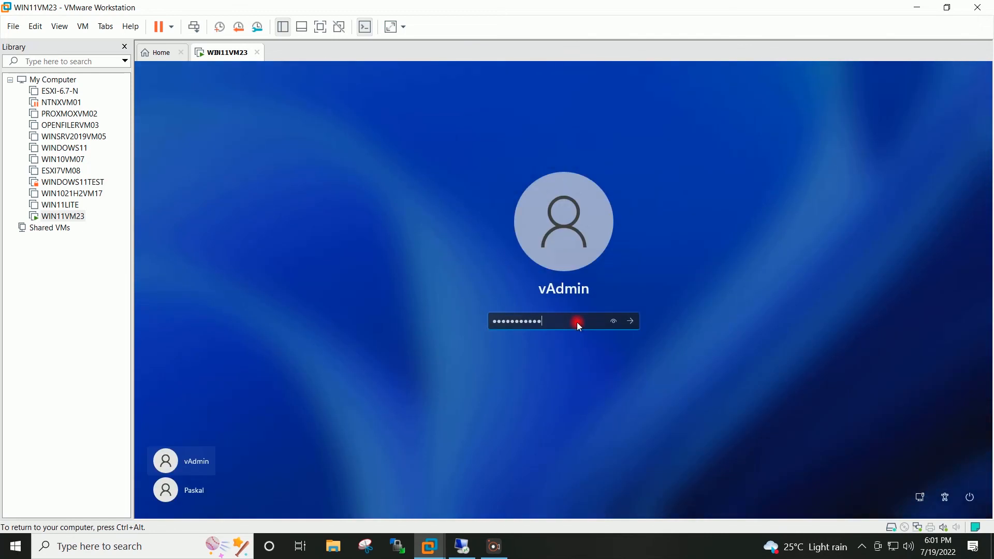
click(630, 320)
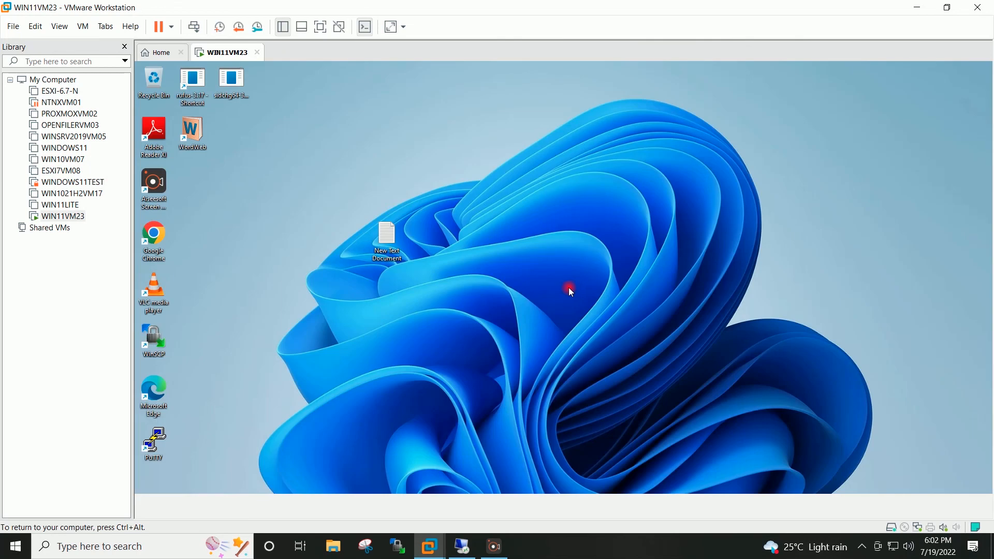
click(386, 240)
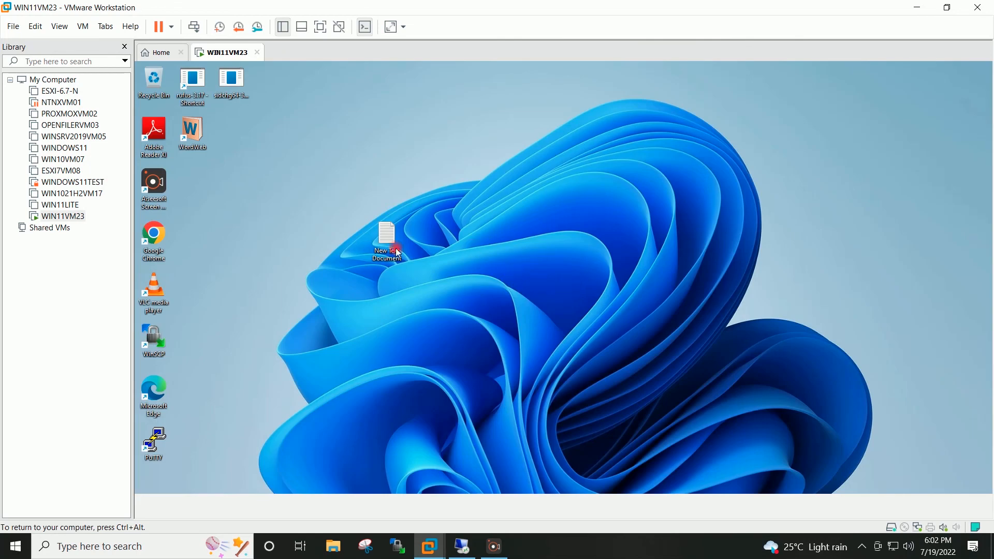
double_click(386, 240)
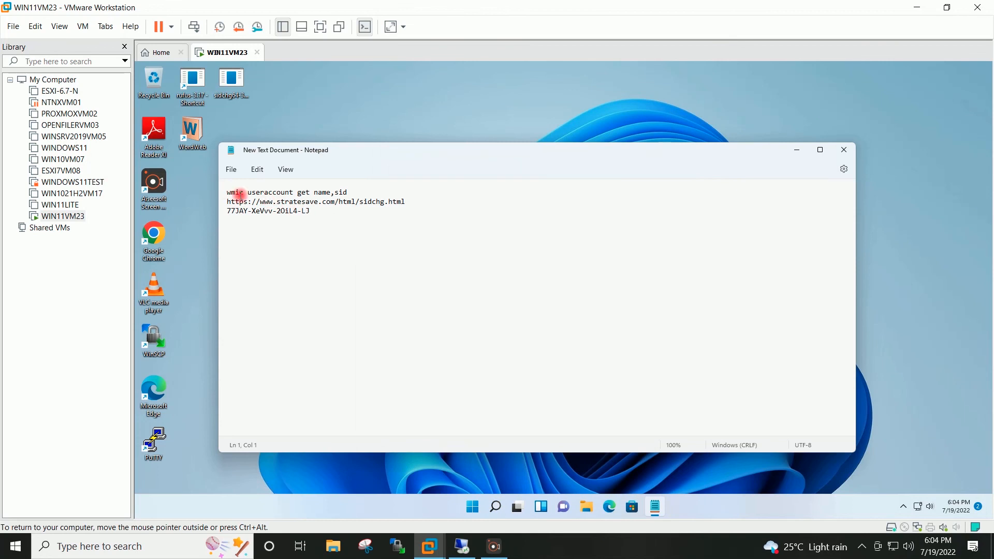
Copy the wmic line from the notes and run 'wmic useraccount get name,sid' in Command Prompt.
drag(227, 192, 347, 192)
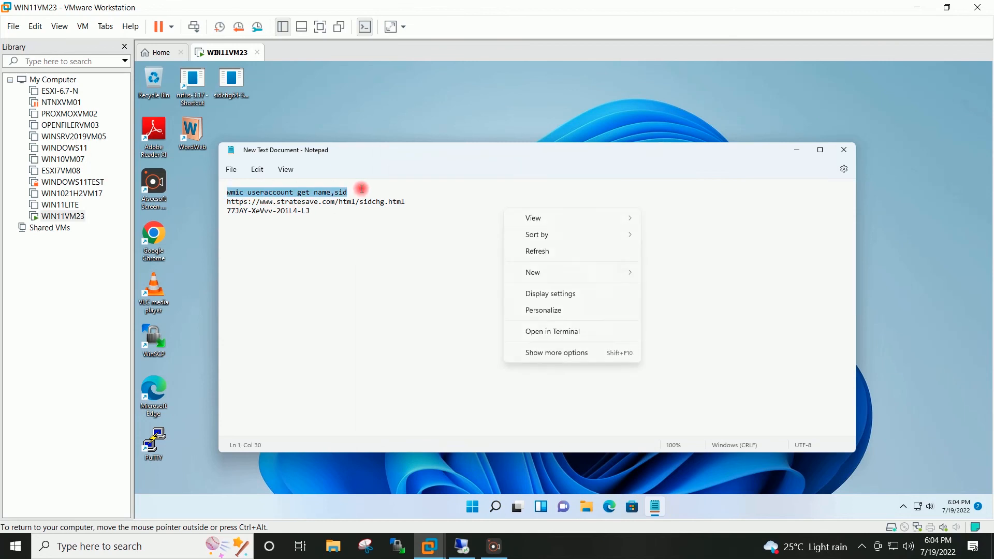
mouse_move(706, 169)
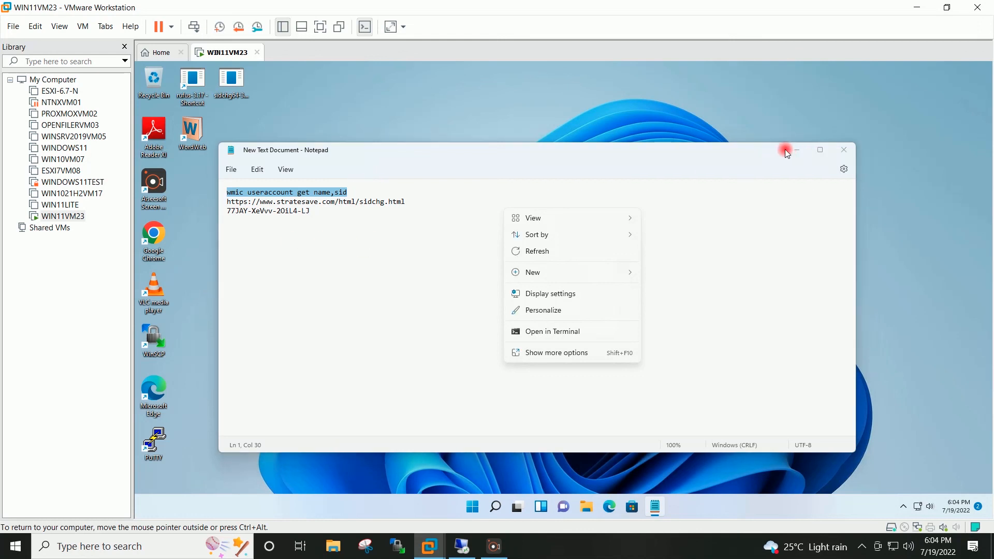
click(471, 507)
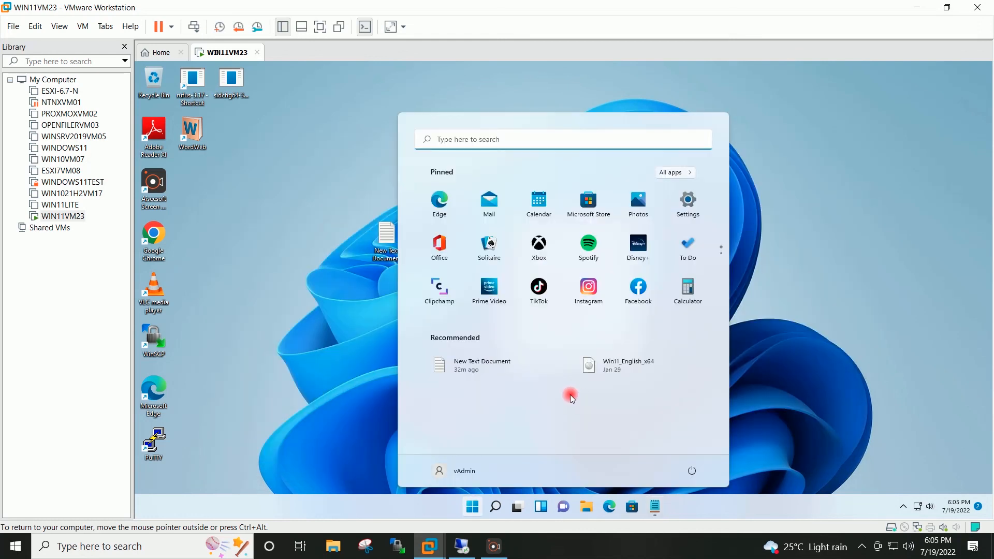
text(cmd)
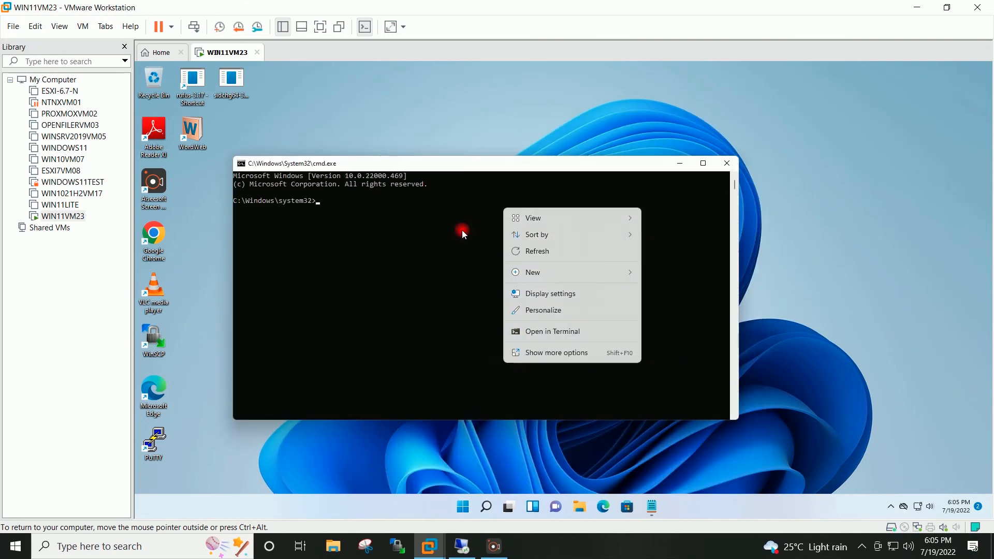
mouse_move(536, 251)
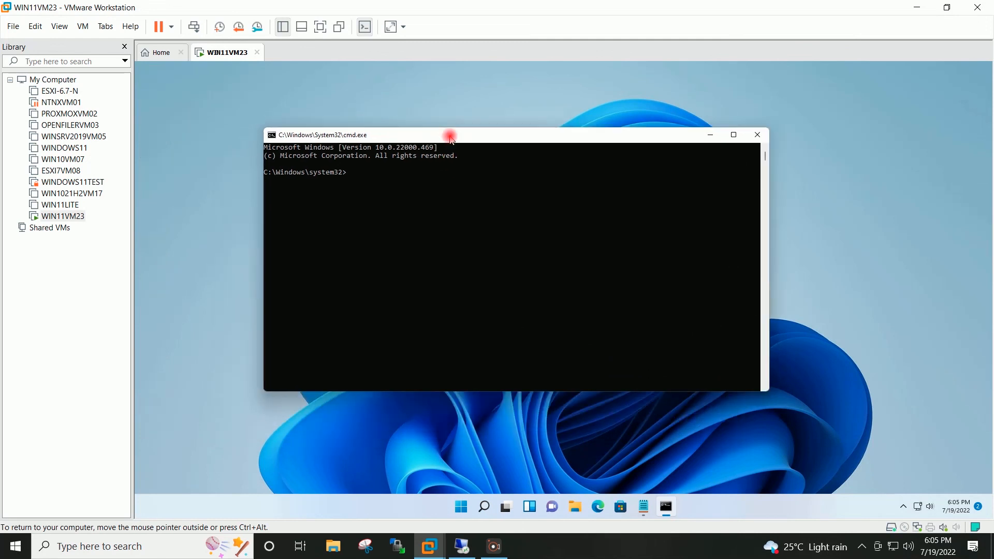
text(wmic useraccount get name,sid)
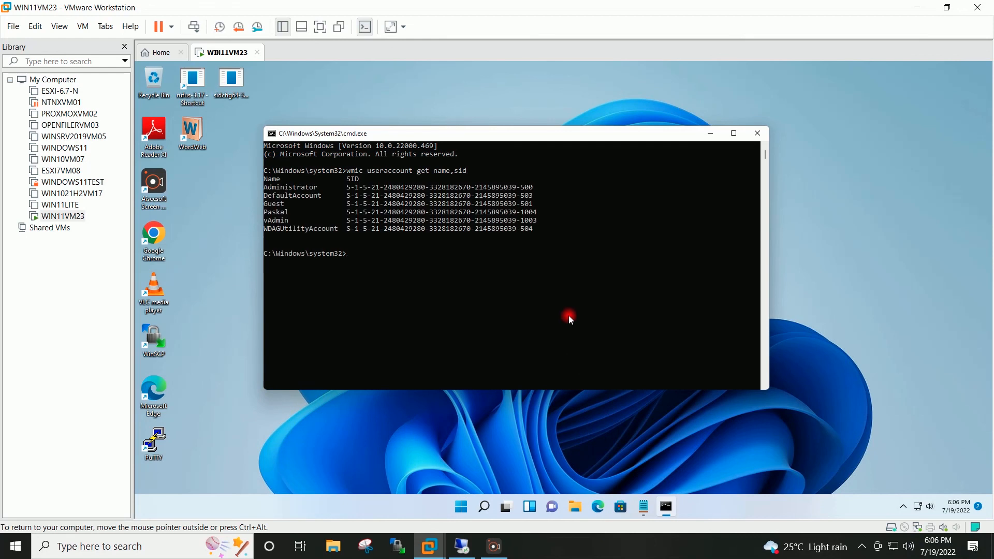
mouse_move(521, 273)
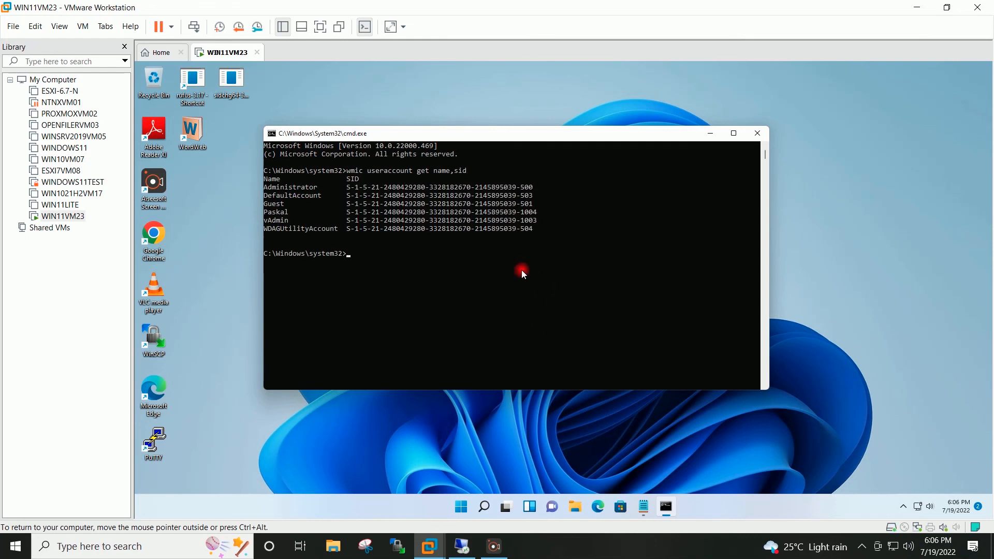
mouse_move(514, 305)
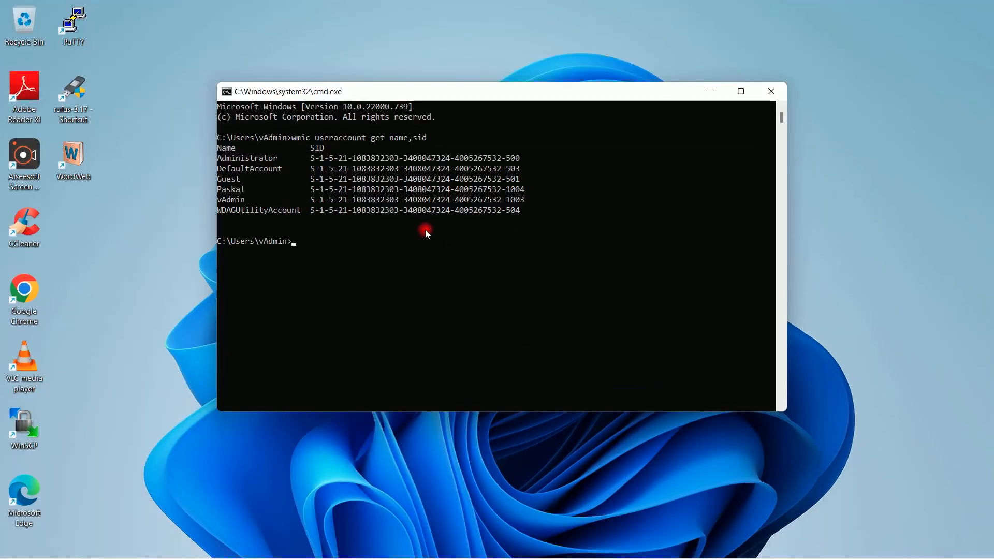
mouse_move(525, 202)
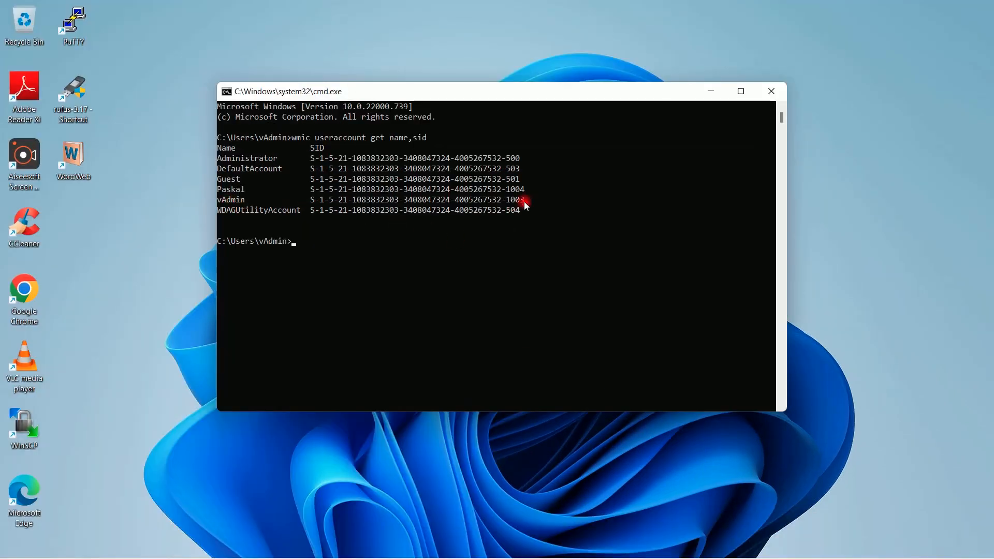
drag(398, 198, 523, 199)
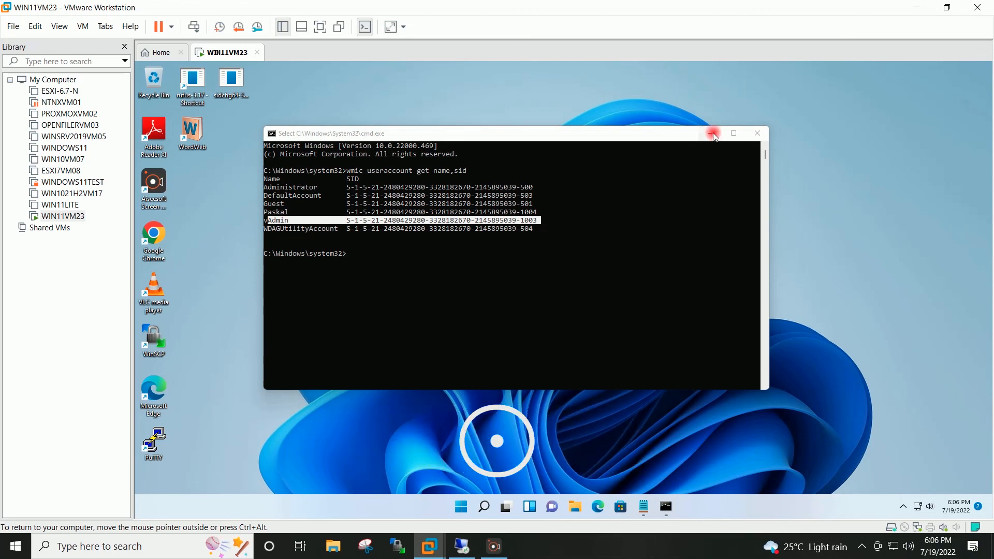
mouse_move(713, 133)
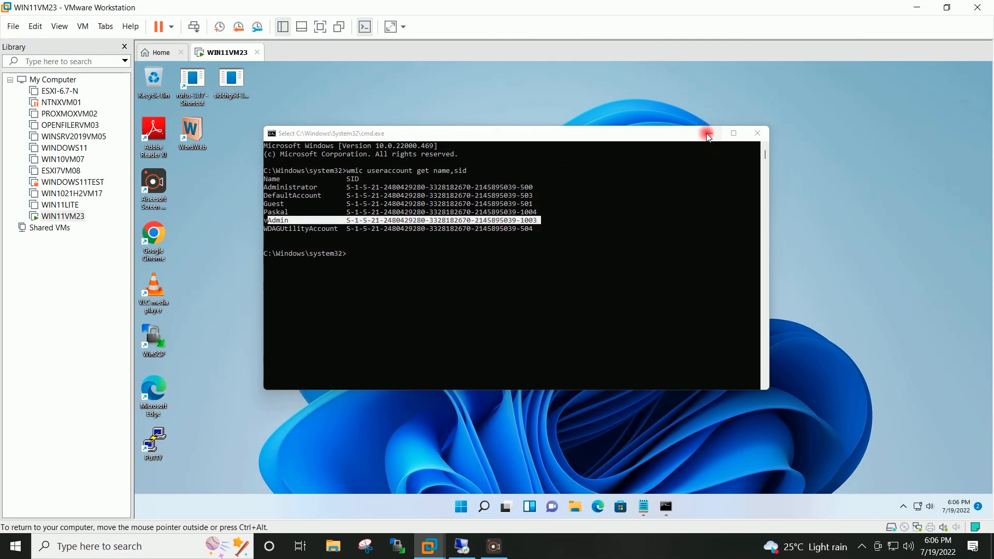
Close the guest's Command Prompt window, leaving the WIN11VM23 desktop clear.
click(756, 133)
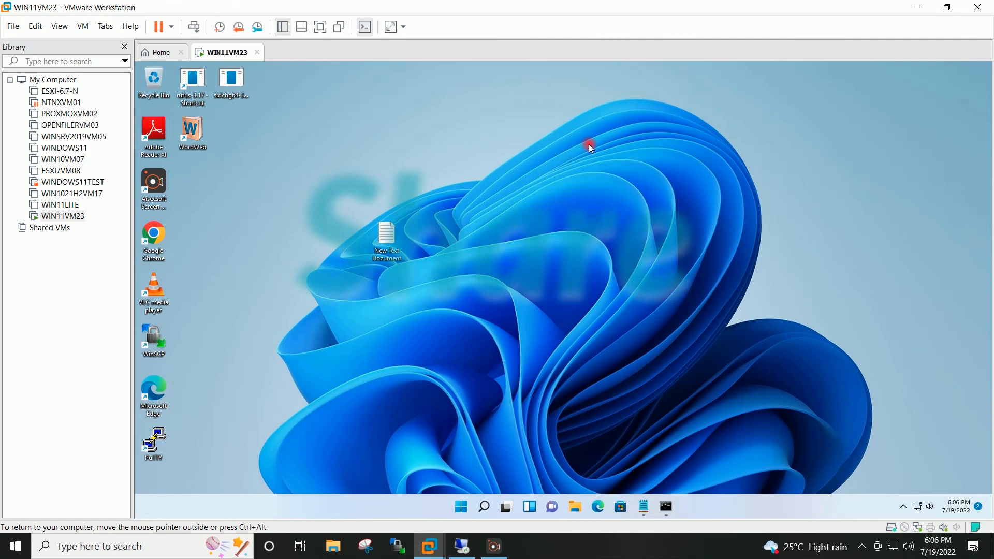